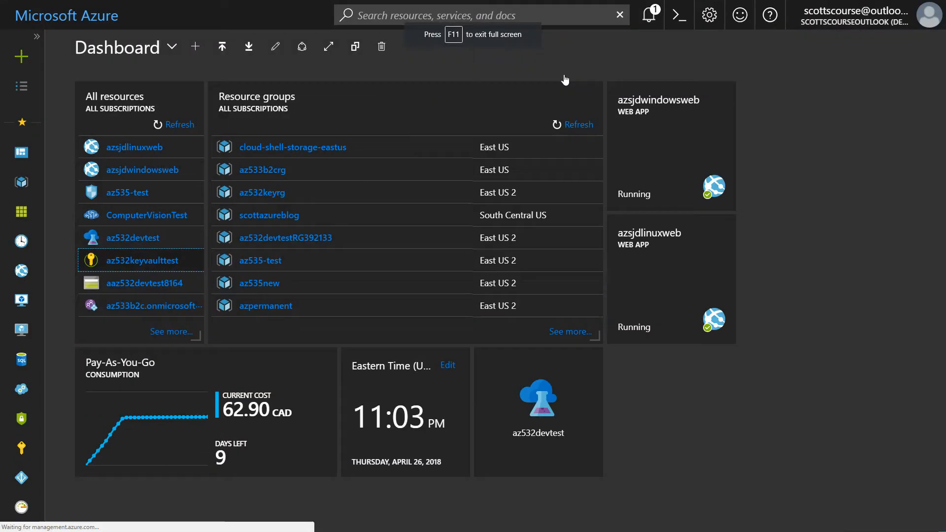
mouse_move(140, 65)
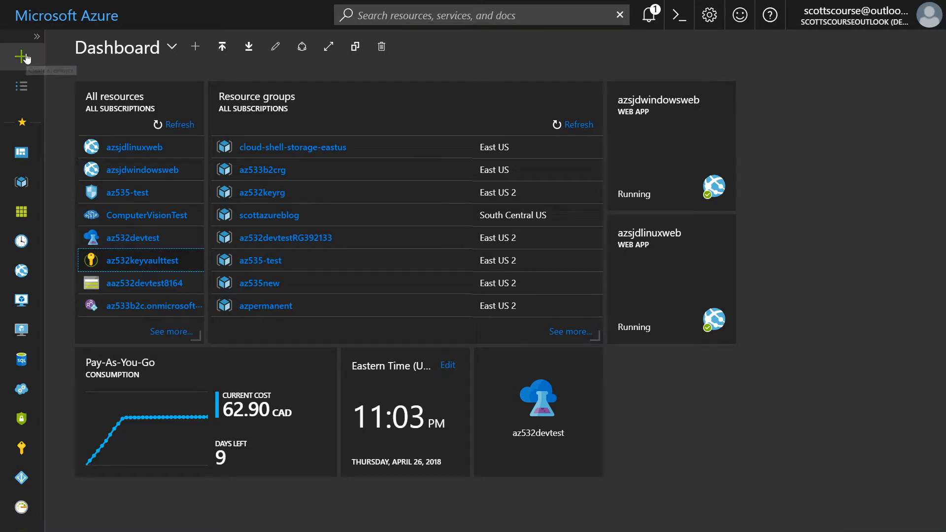
Start a new resource and browse the Databases marketplace category.
left_click(20, 57)
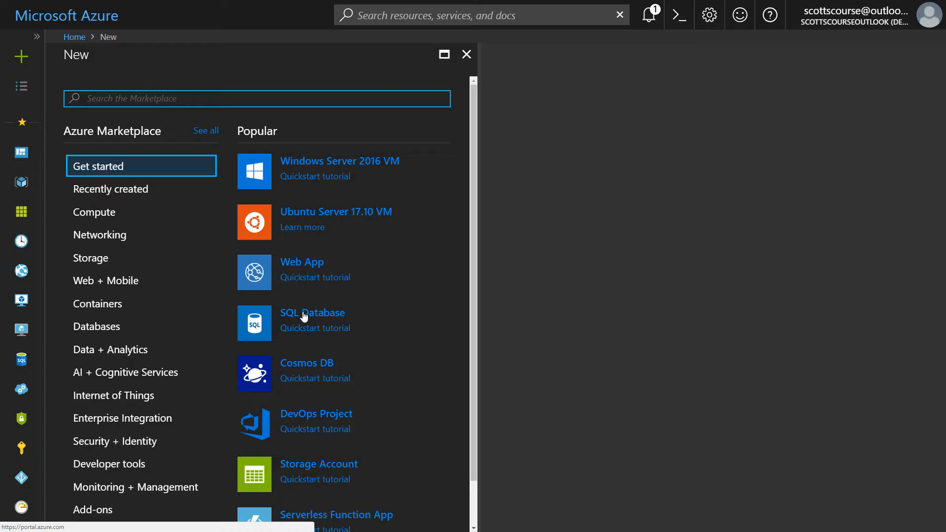
mouse_move(162, 191)
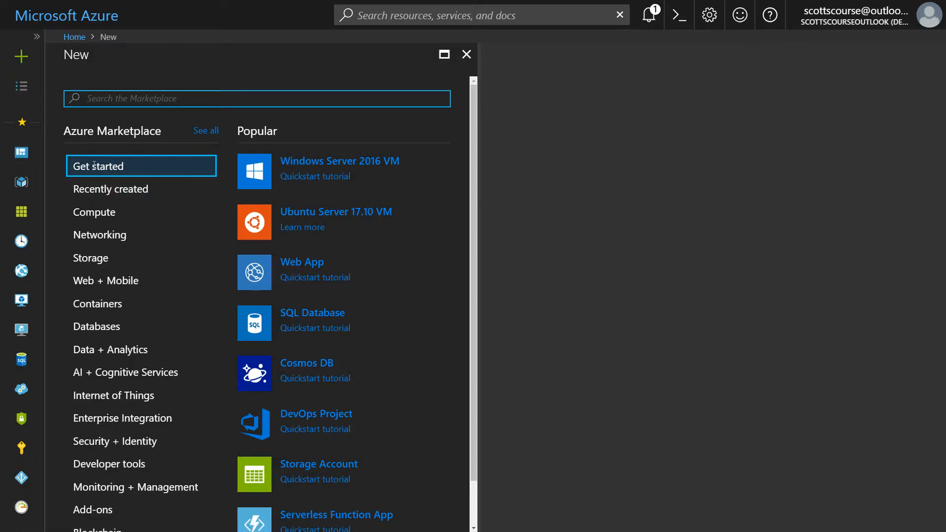
mouse_move(293, 317)
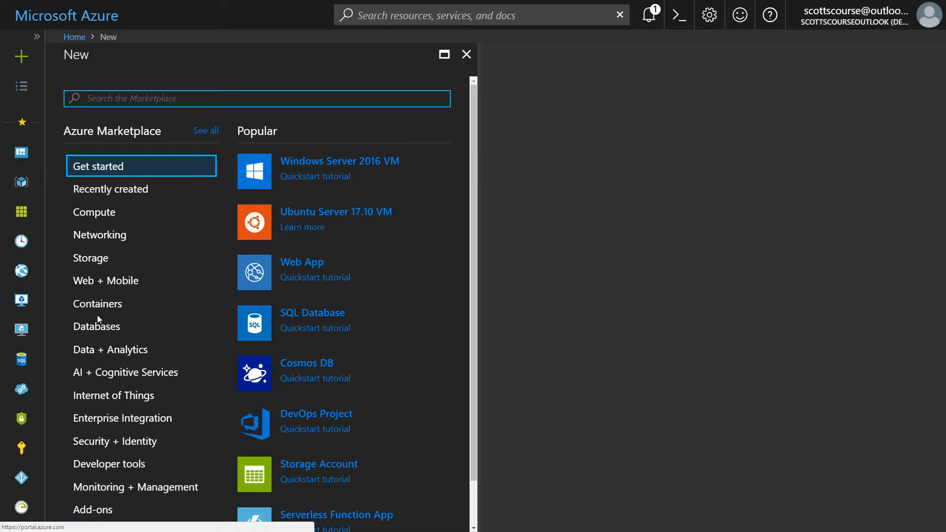
left_click(96, 326)
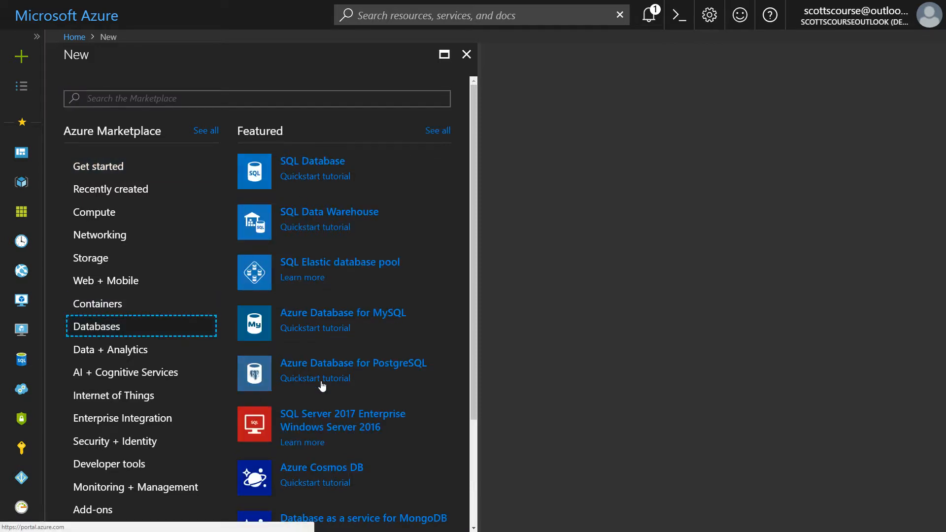
mouse_move(343, 396)
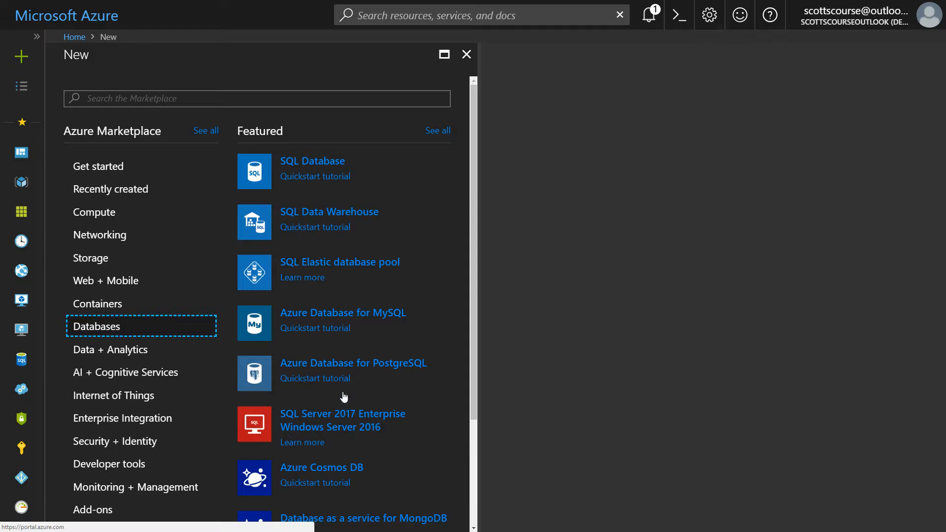
mouse_move(341, 320)
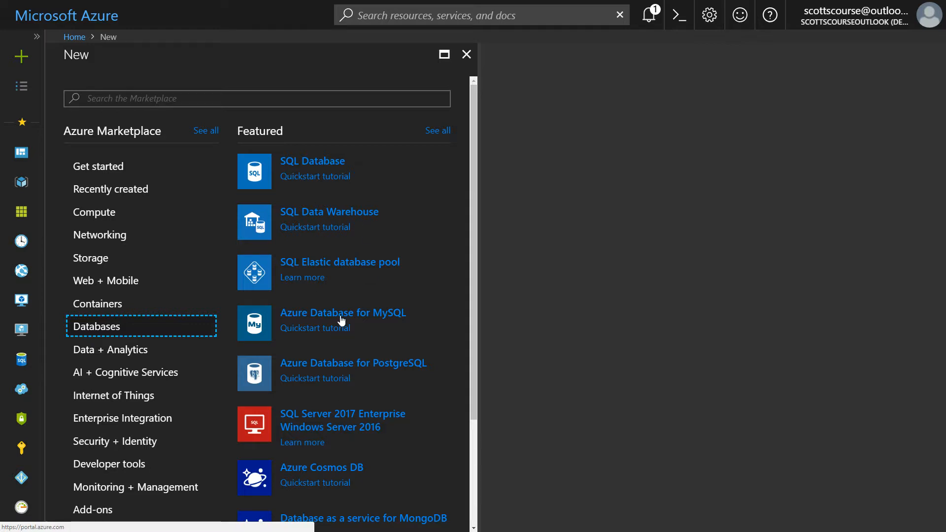
mouse_move(103, 175)
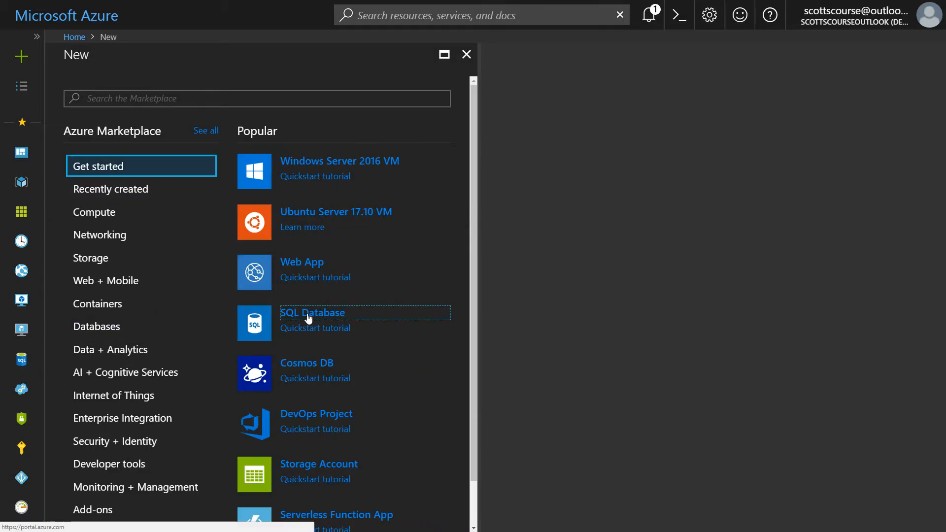
Begin a SQL Database named azsjdsqldb in a new resource group azsjdsqldb.
left_click(311, 313)
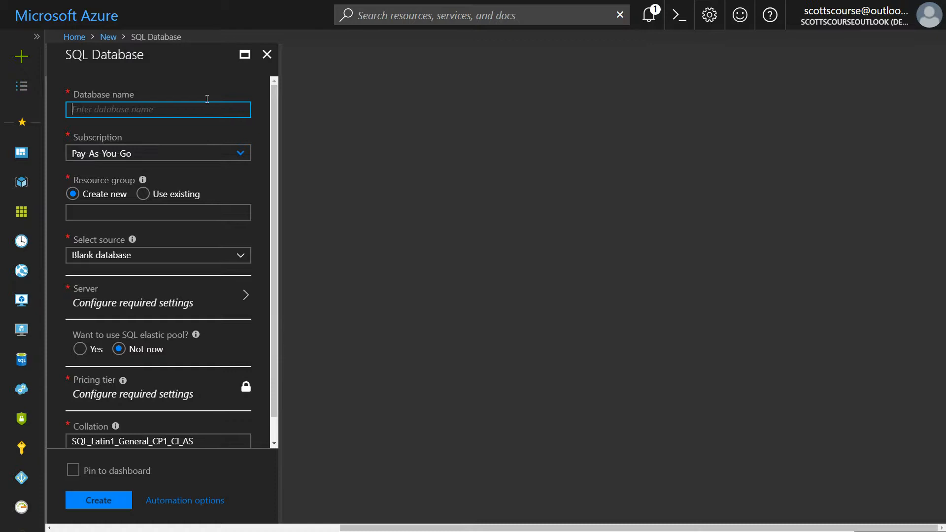
scroll("down", 3)
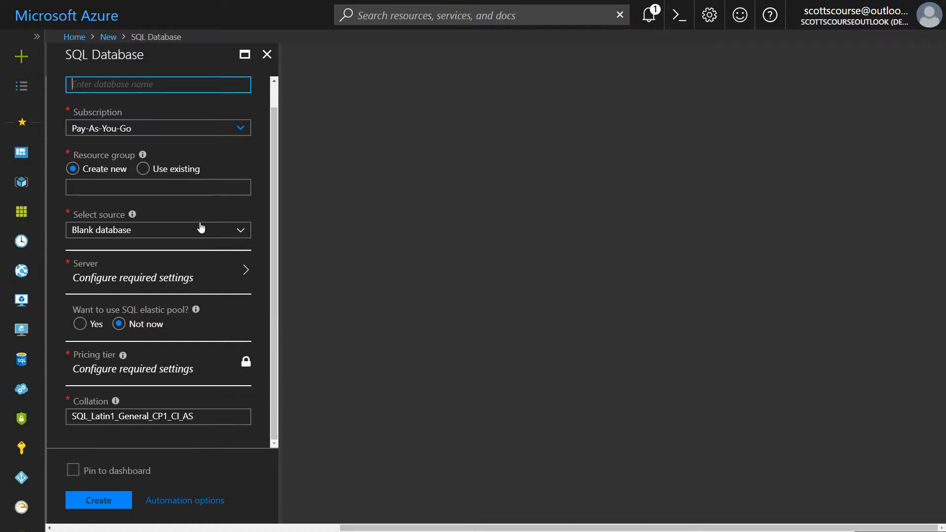
type("azsjdsqldb")
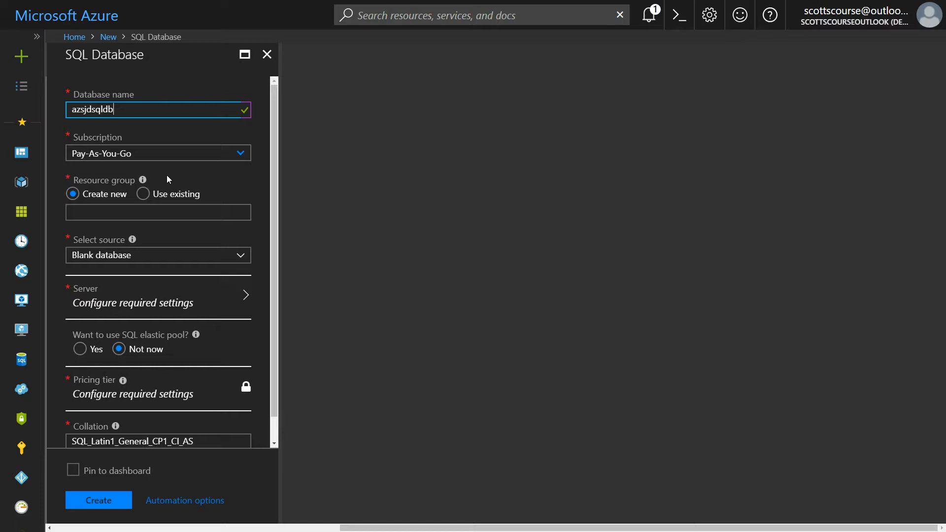
mouse_move(116, 132)
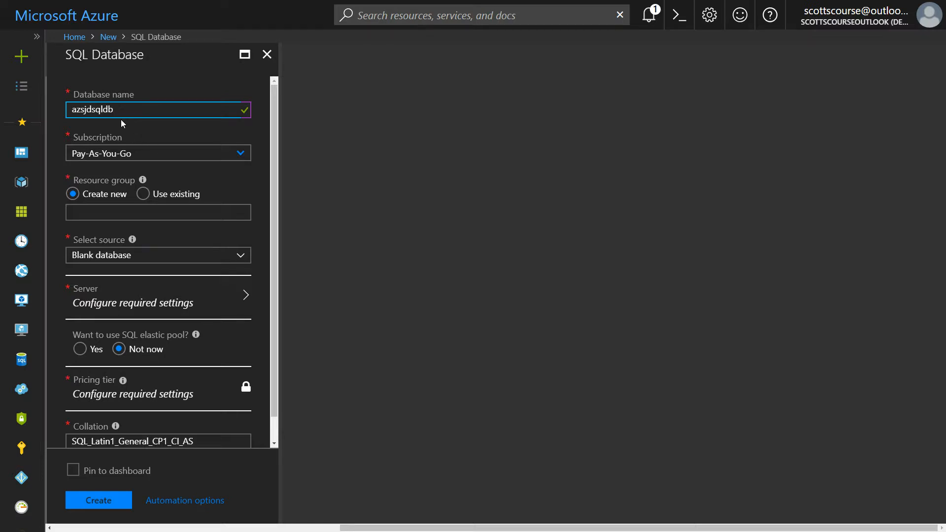
mouse_move(195, 149)
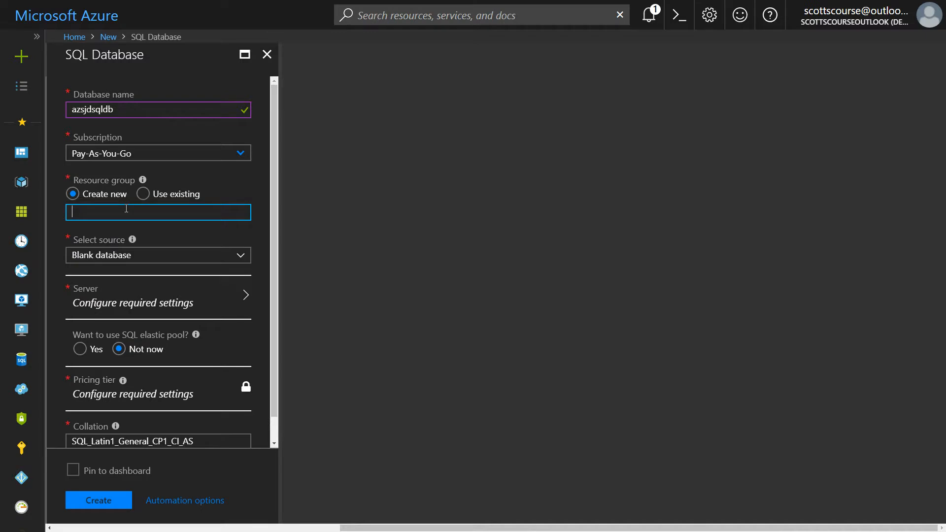
type("azsjd")
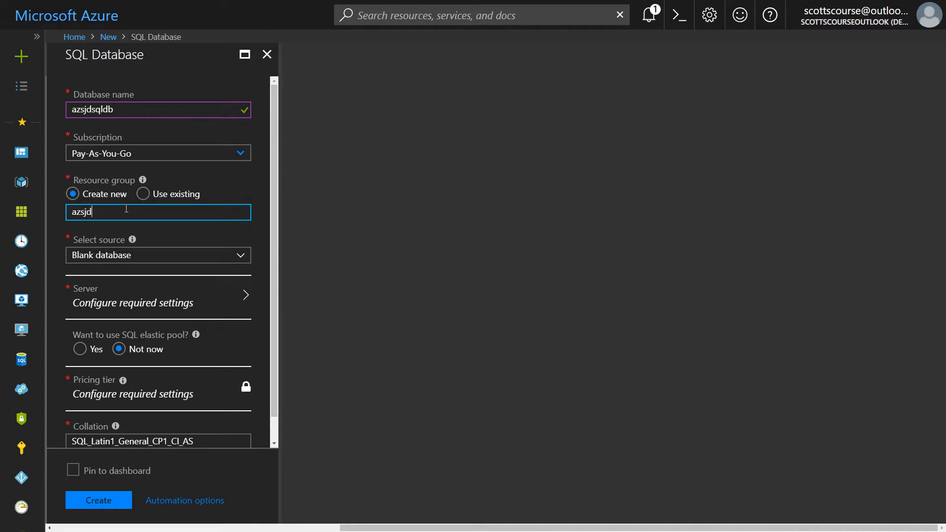
type("sqldb")
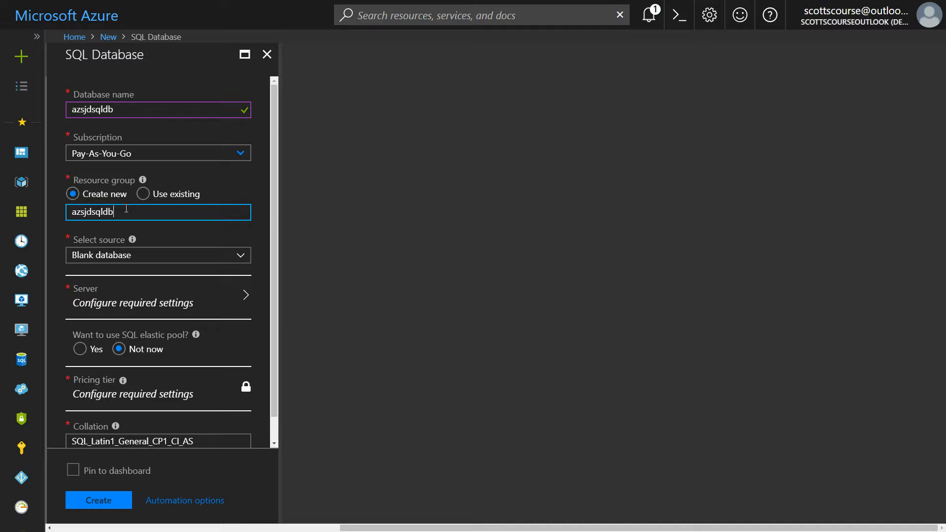
mouse_move(171, 248)
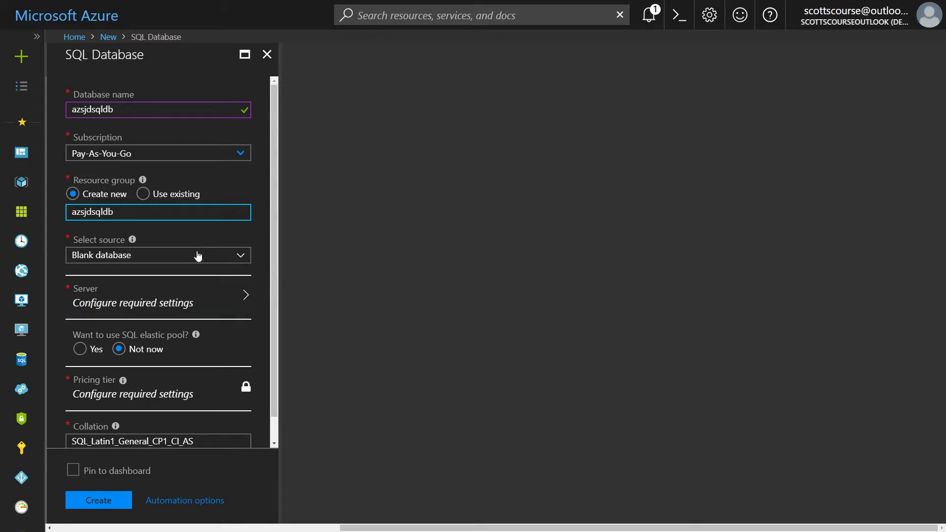
mouse_move(181, 229)
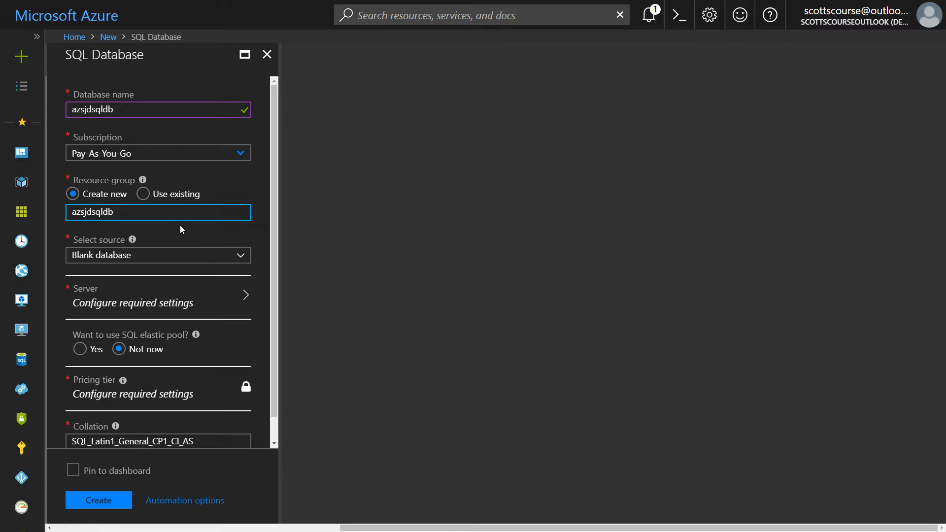
mouse_move(72, 83)
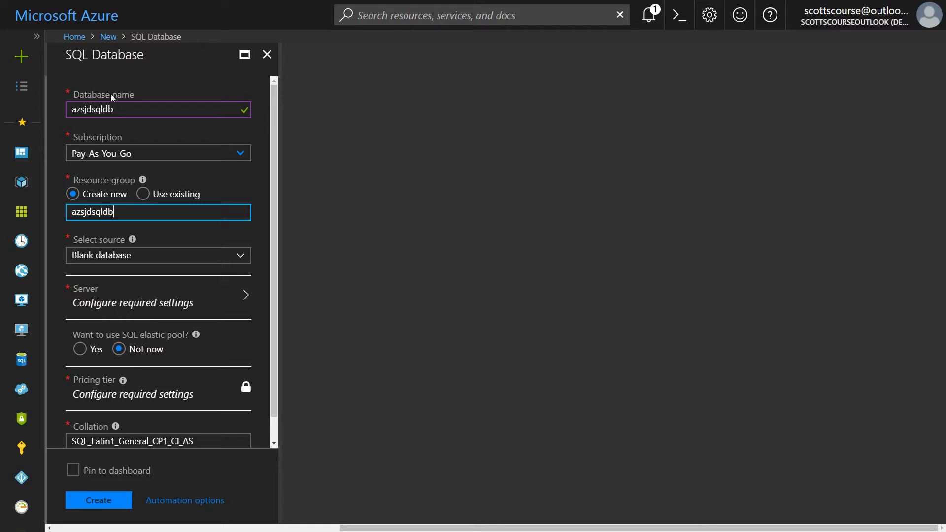
mouse_move(124, 300)
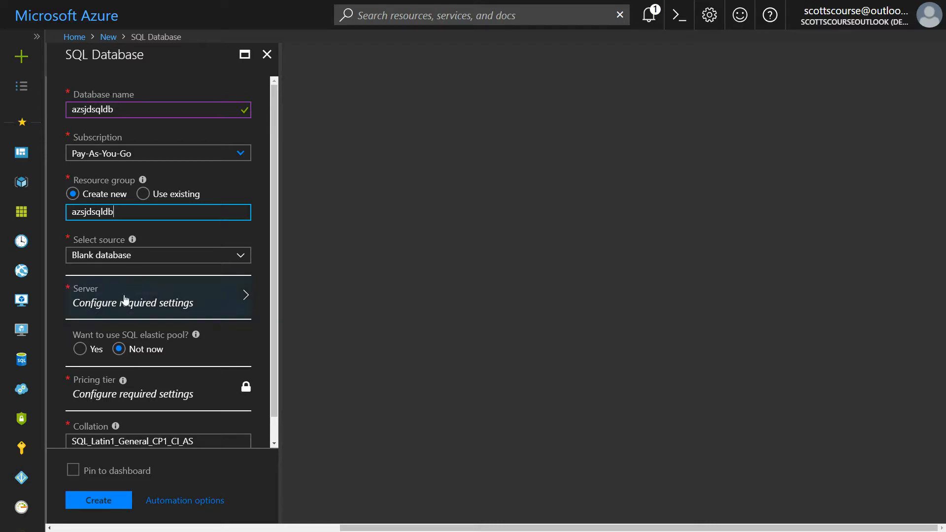
Name the new server azsjdsqlserver.
left_click(133, 298)
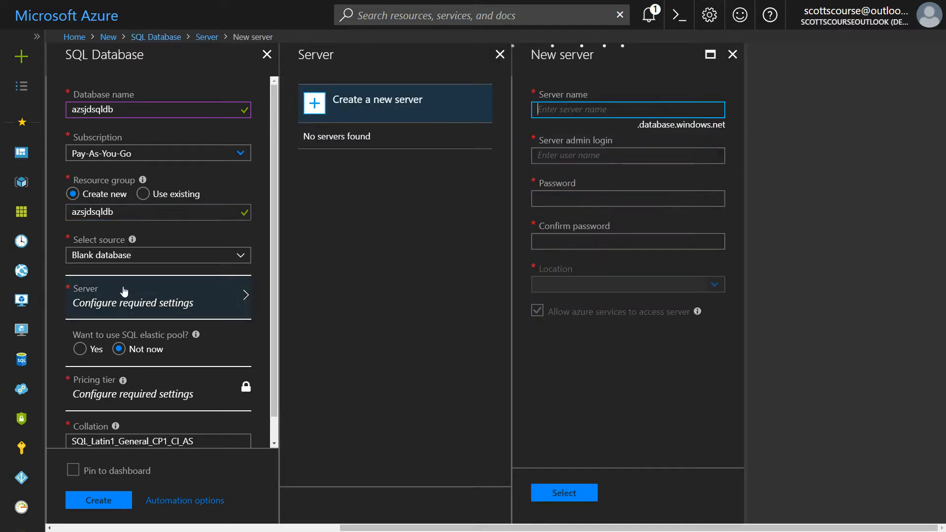
mouse_move(417, 113)
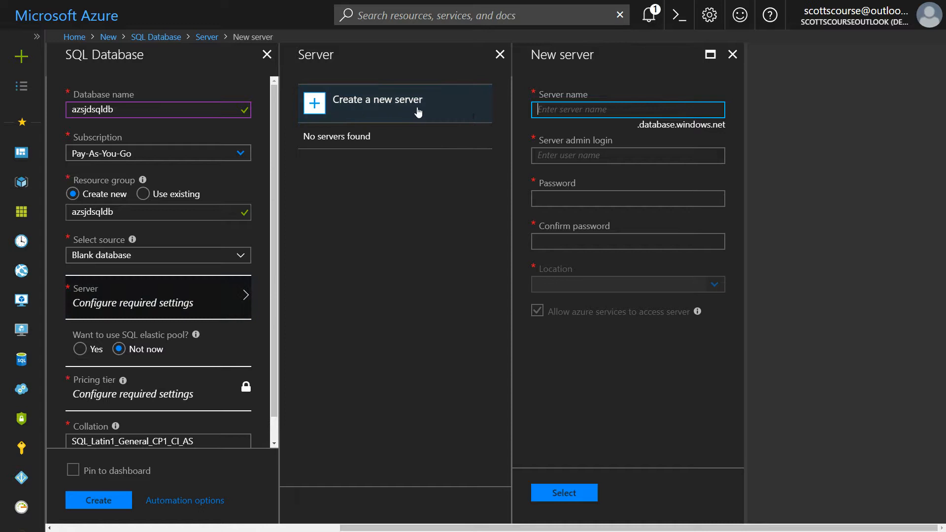
type("azsjdsql")
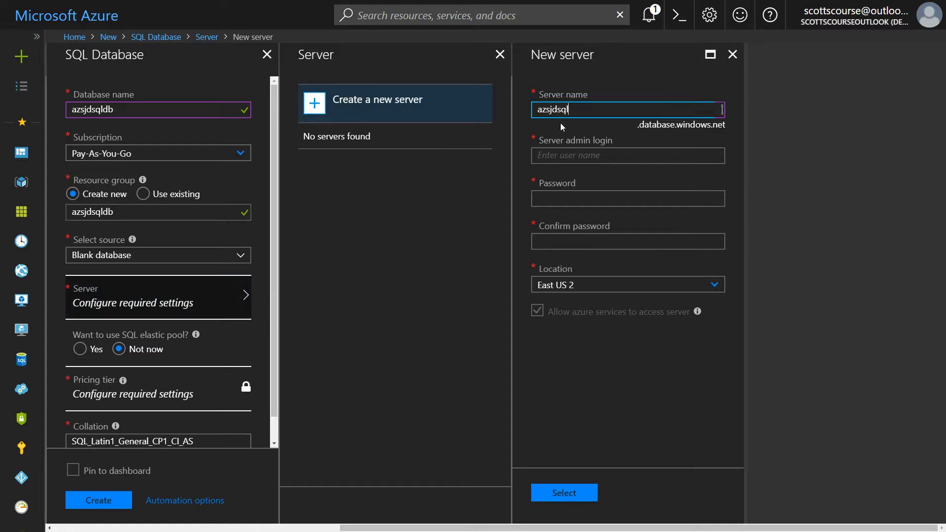
type("server")
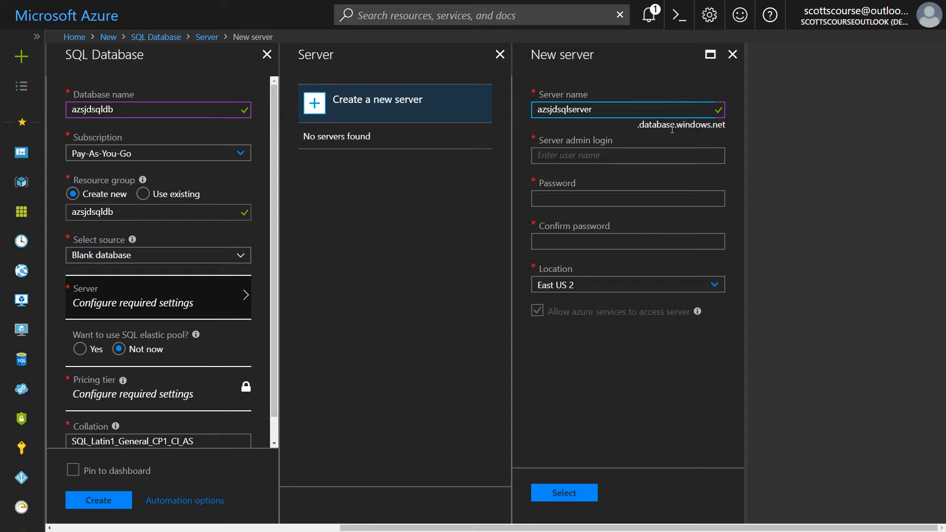
Enter the server admin login az532testuser and its password.
left_click(627, 156)
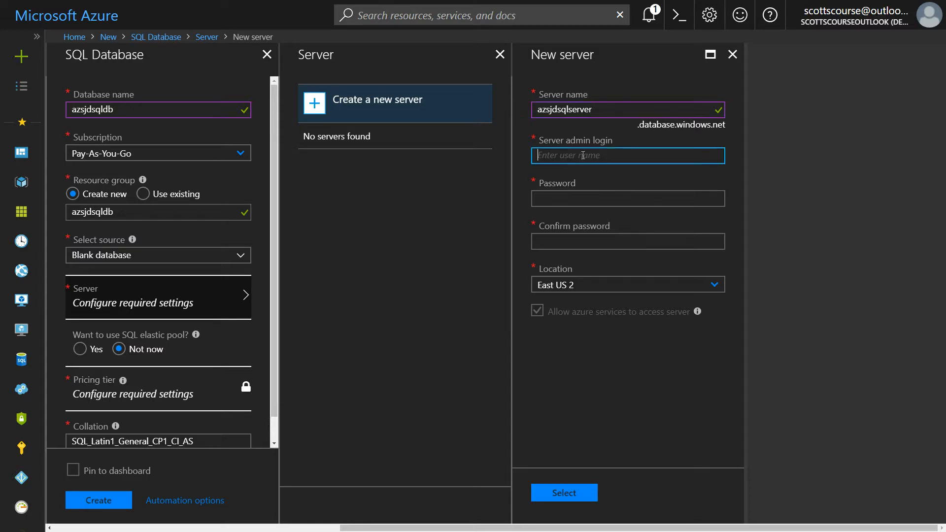
type("az532")
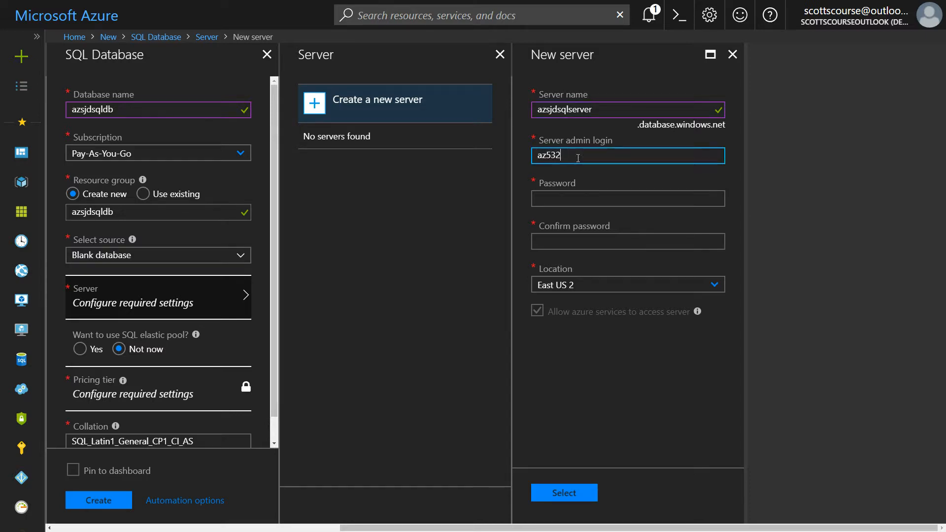
type("testuser")
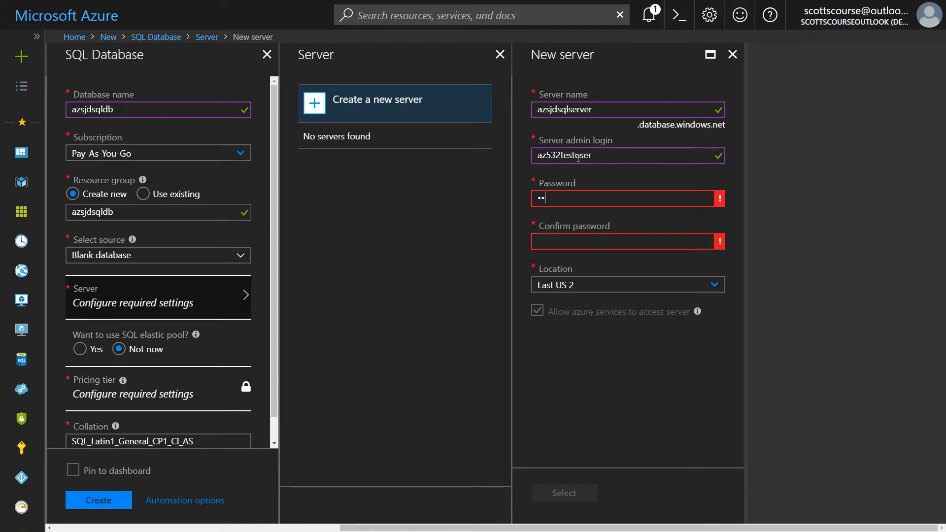
type("•")
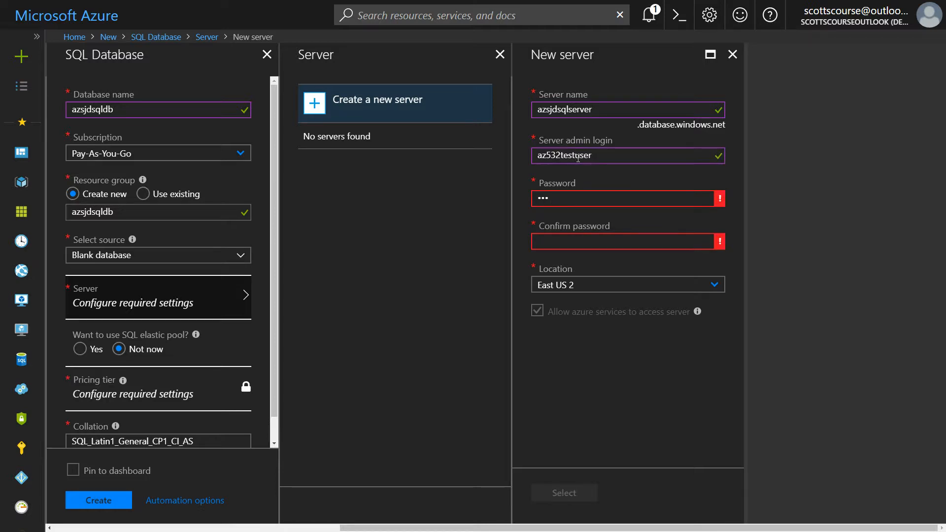
type("••")
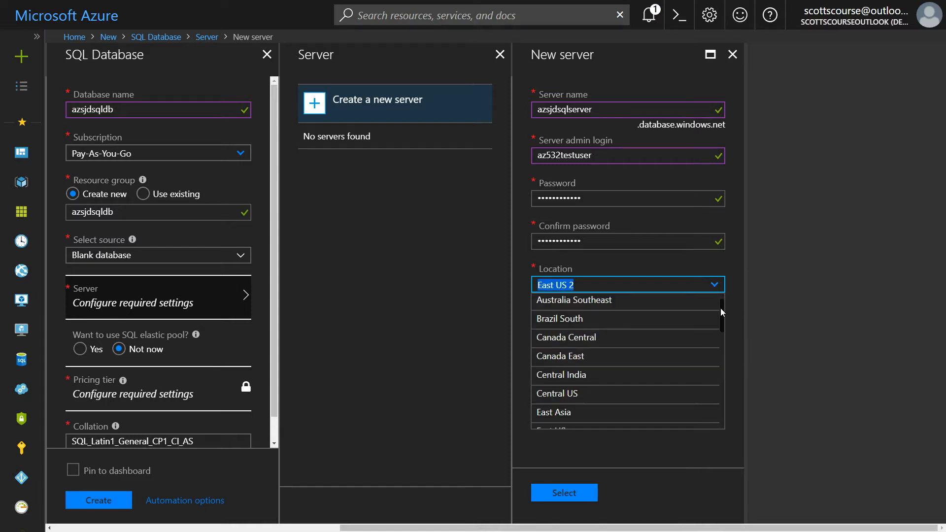
Confirm the new server in East US 2 for the database.
scroll("down", 3)
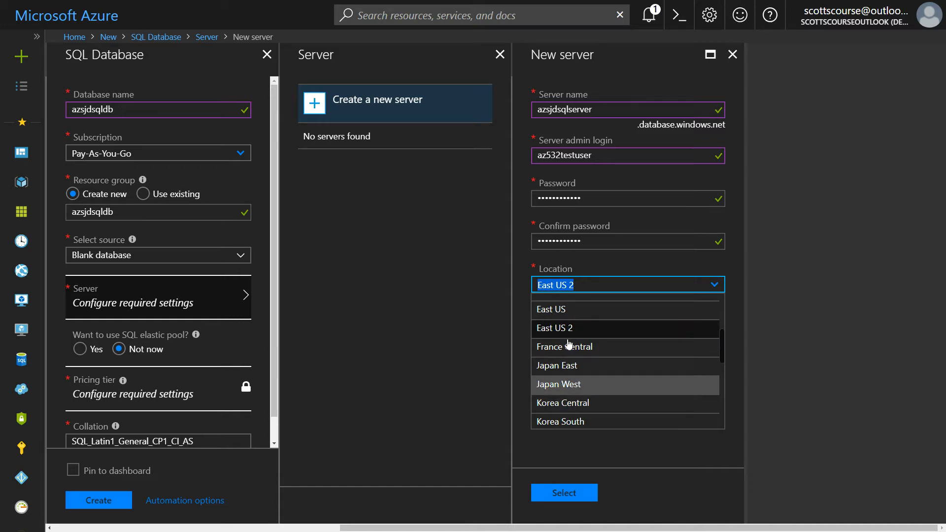
mouse_move(649, 371)
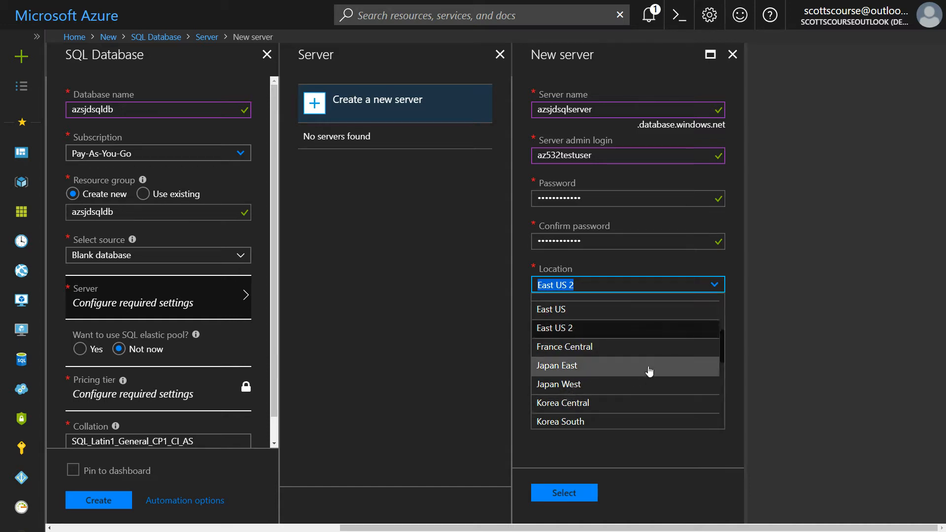
scroll("down", 3)
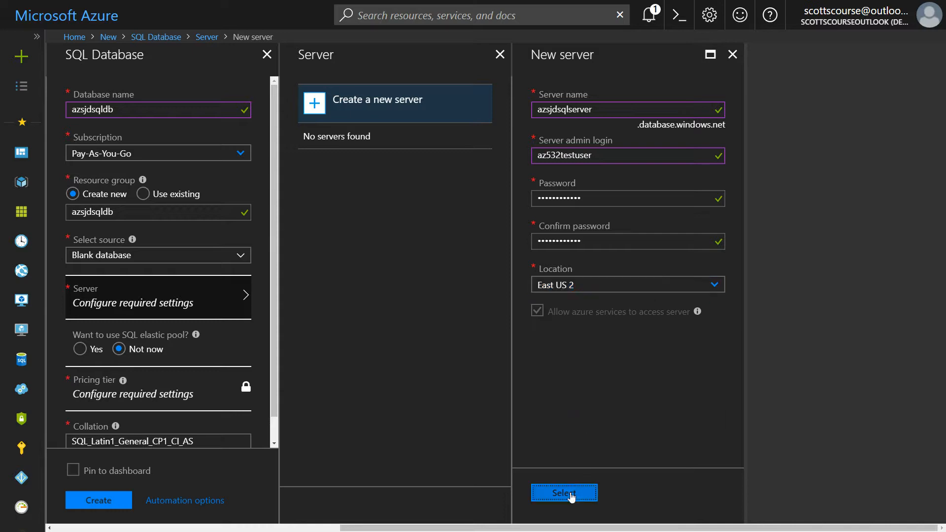
left_click(563, 492)
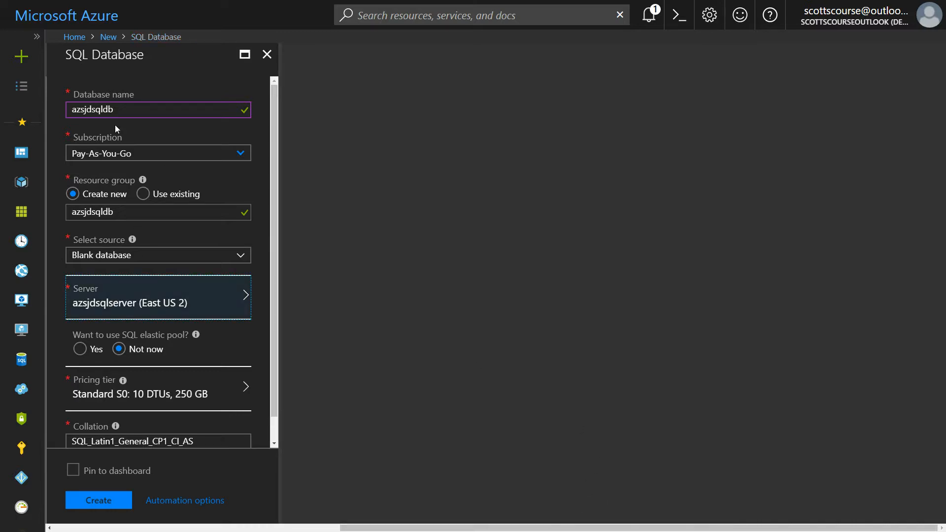
mouse_move(166, 305)
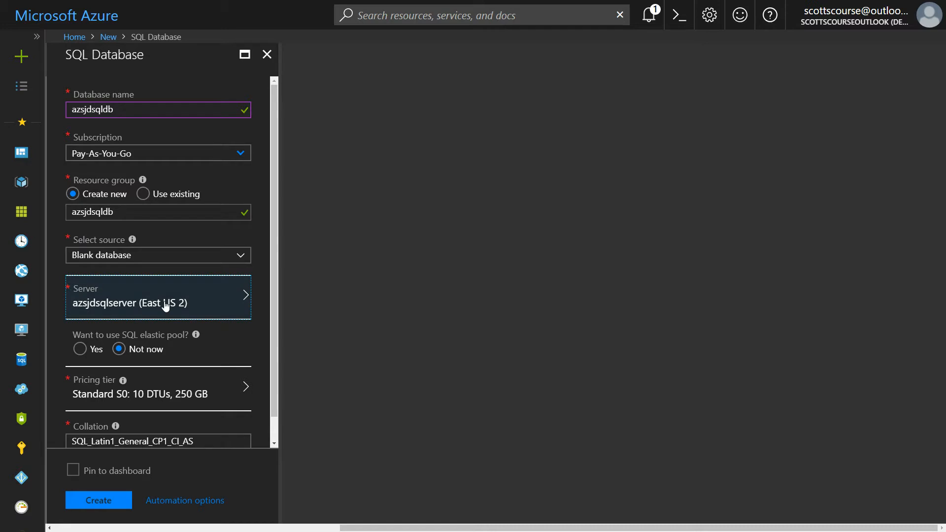
scroll("down", 3)
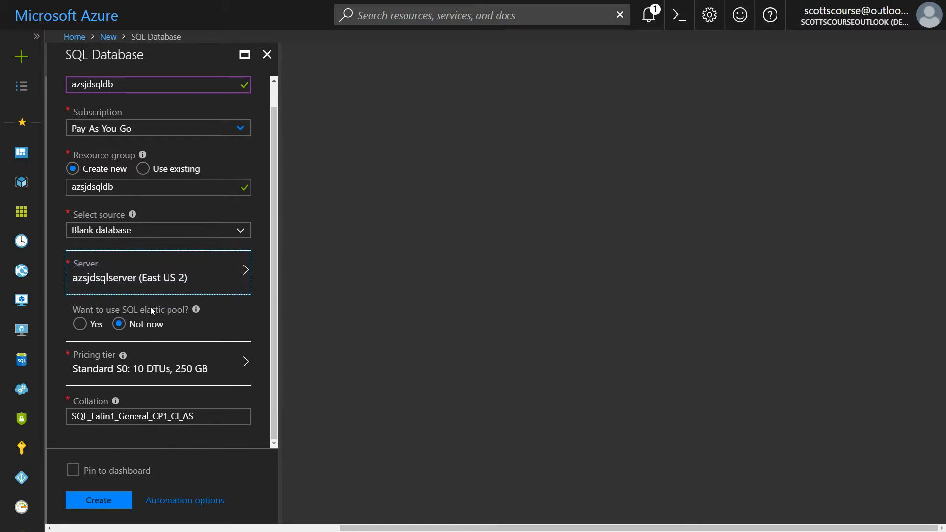
mouse_move(144, 311)
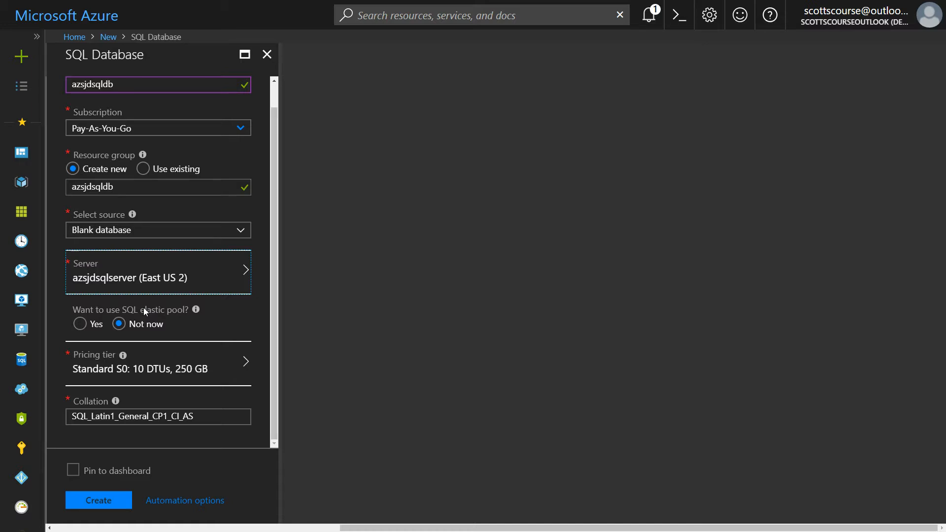
mouse_move(145, 306)
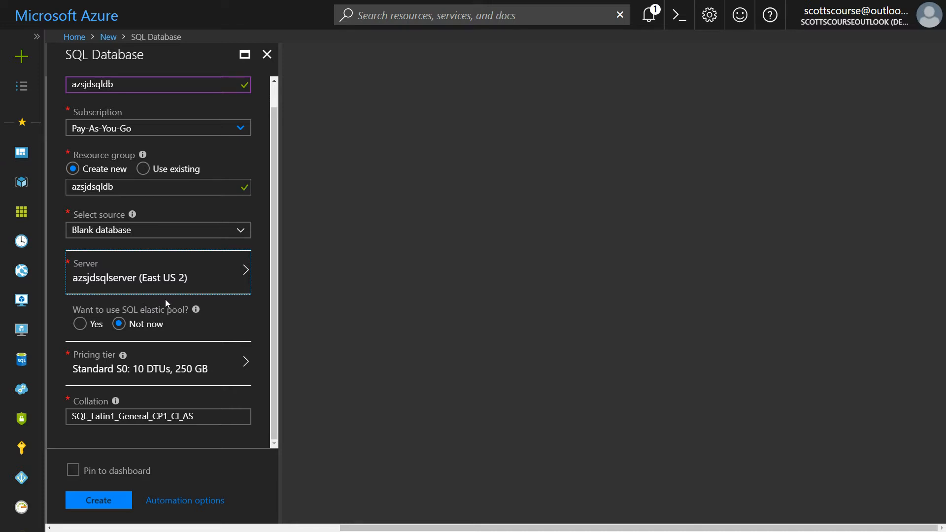
mouse_move(185, 315)
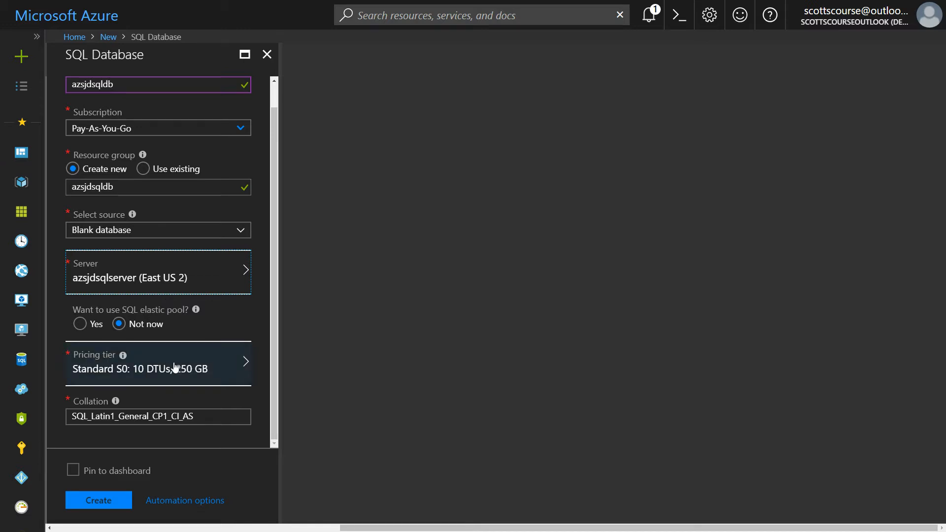
left_click(157, 362)
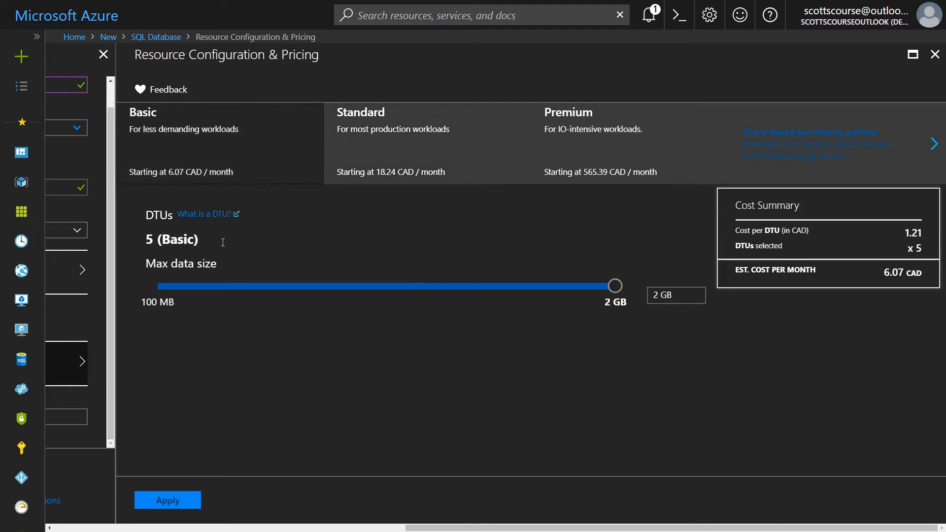
mouse_move(152, 227)
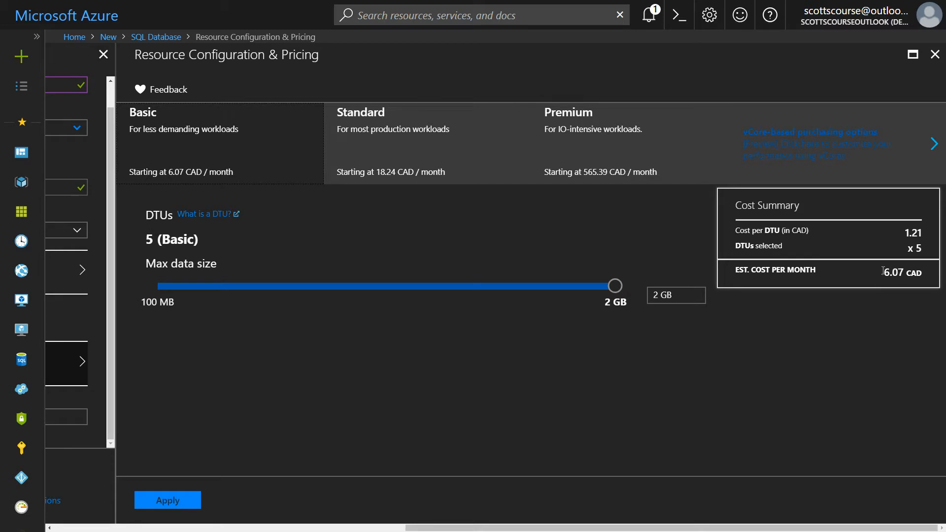
mouse_move(886, 284)
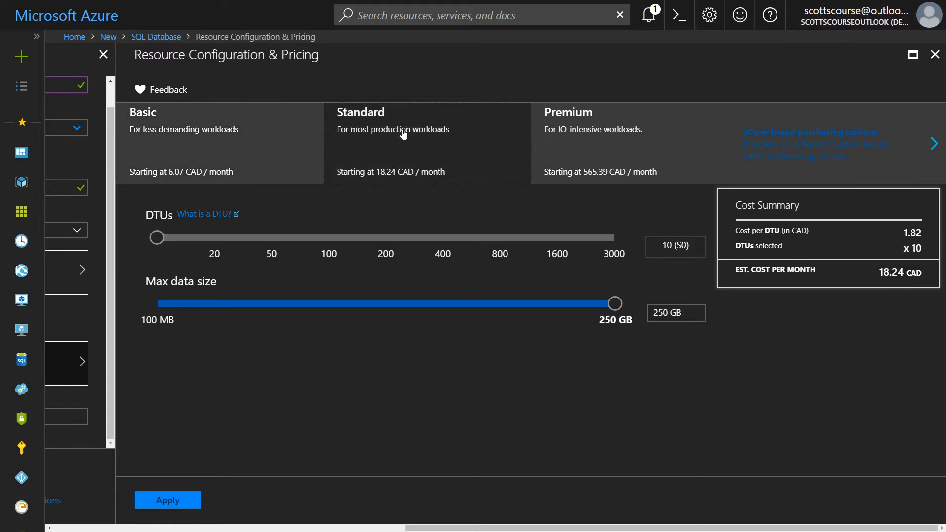
mouse_move(398, 130)
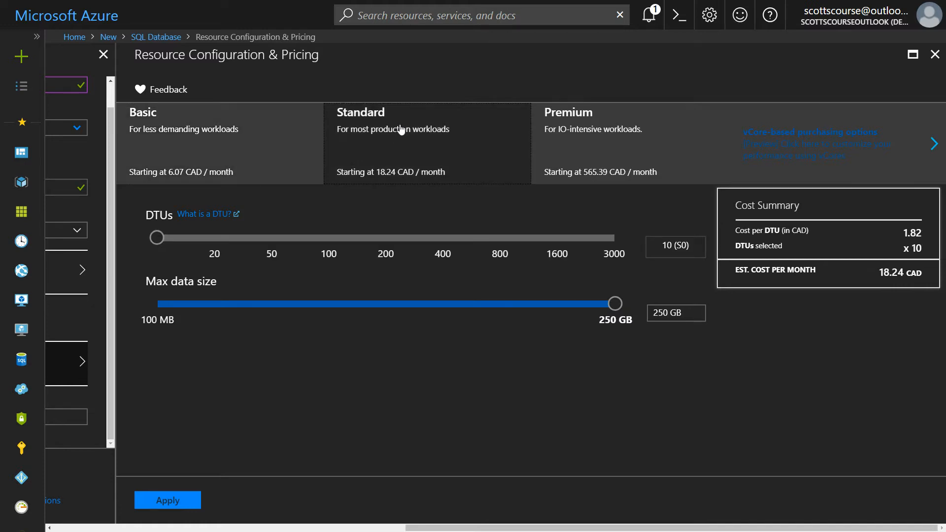
mouse_move(813, 277)
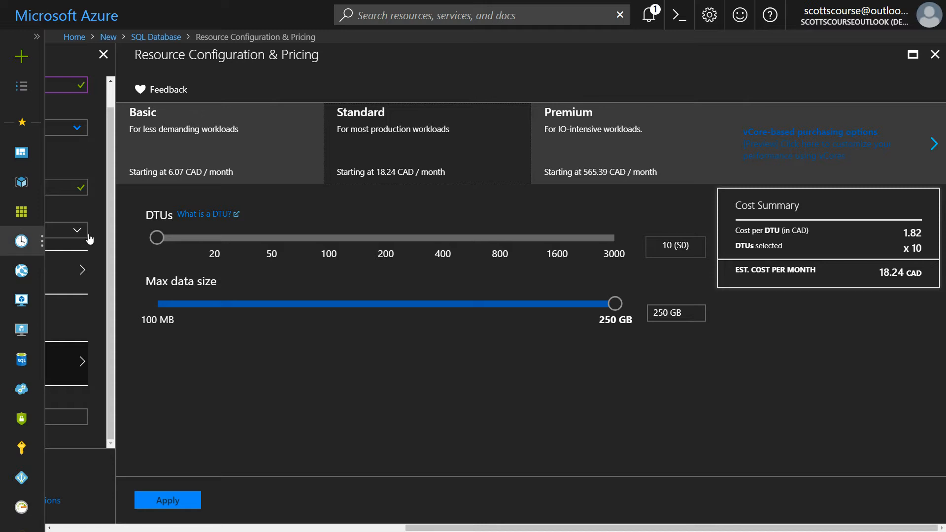
mouse_move(941, 272)
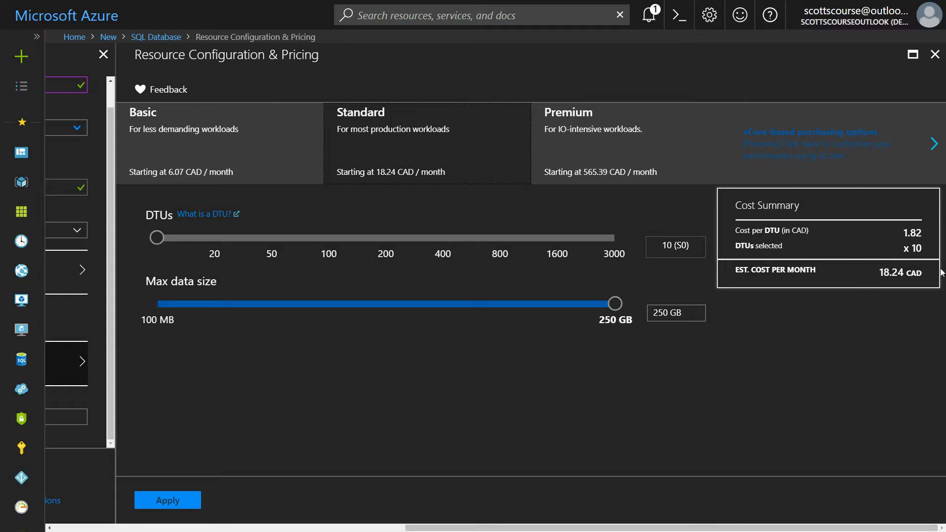
mouse_move(340, 241)
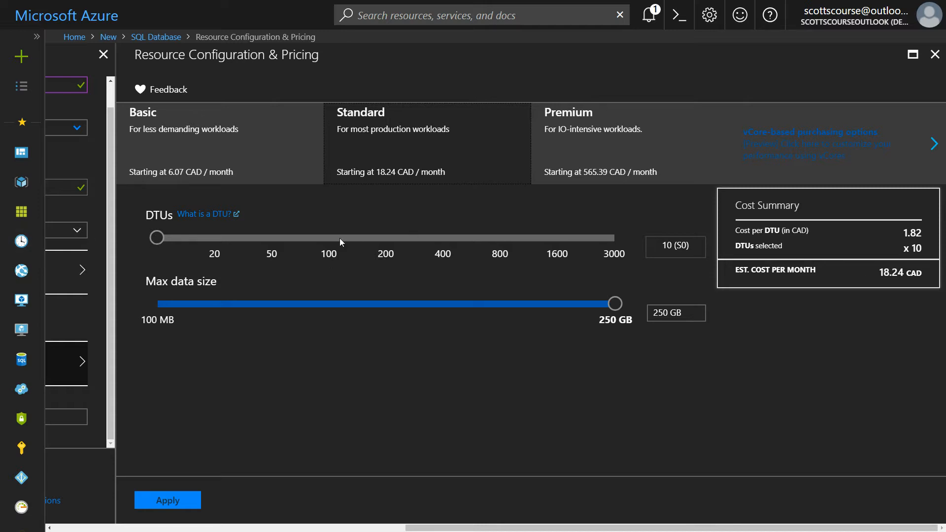
Try Standard DTU sizes 50, 800 and 3000, settling on 100 DTUs (S3).
left_click_drag(155, 237, 270, 238)
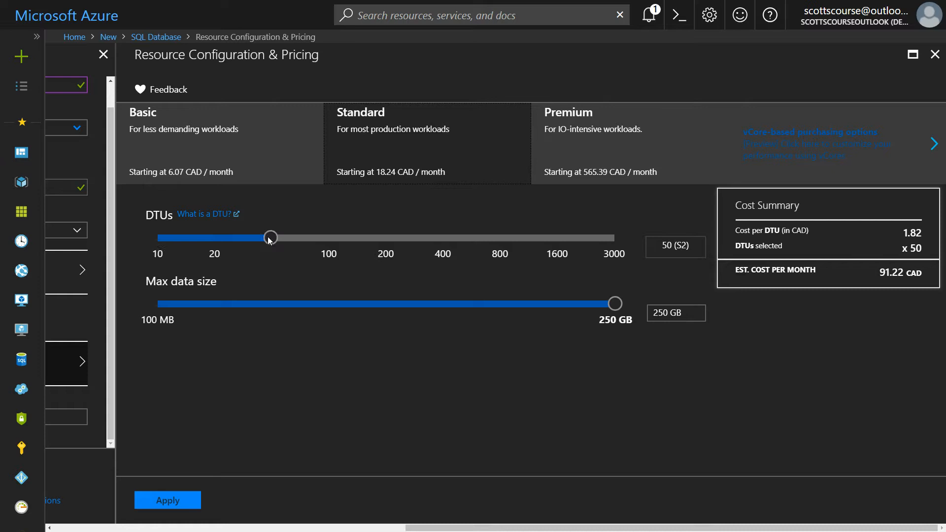
mouse_move(886, 240)
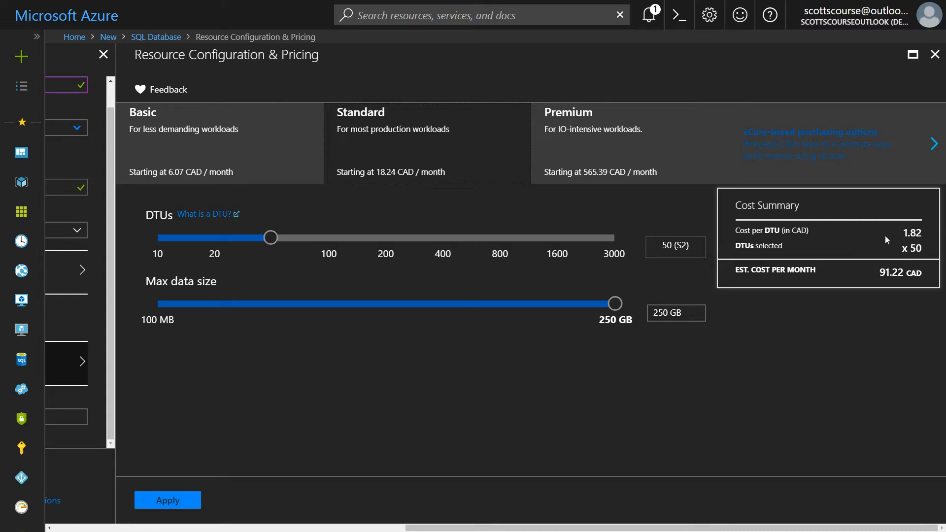
mouse_move(348, 238)
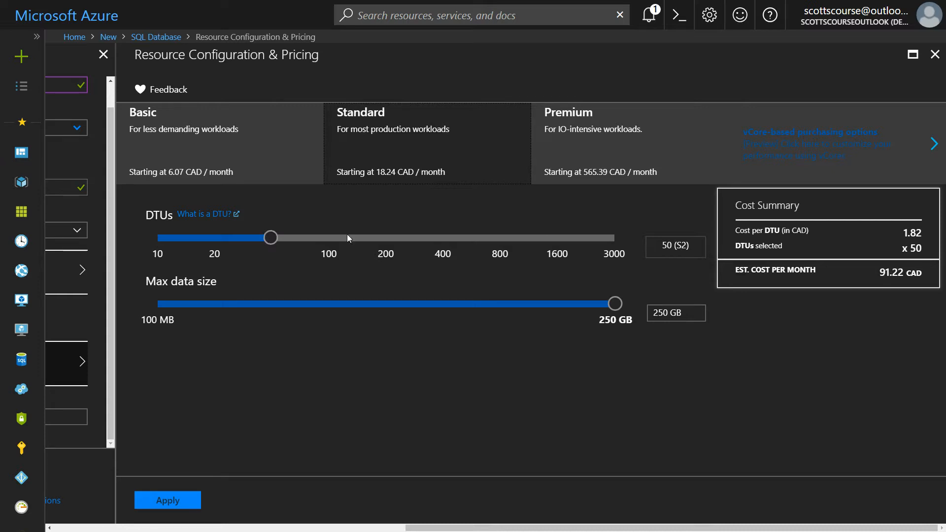
left_click_drag(270, 237, 499, 237)
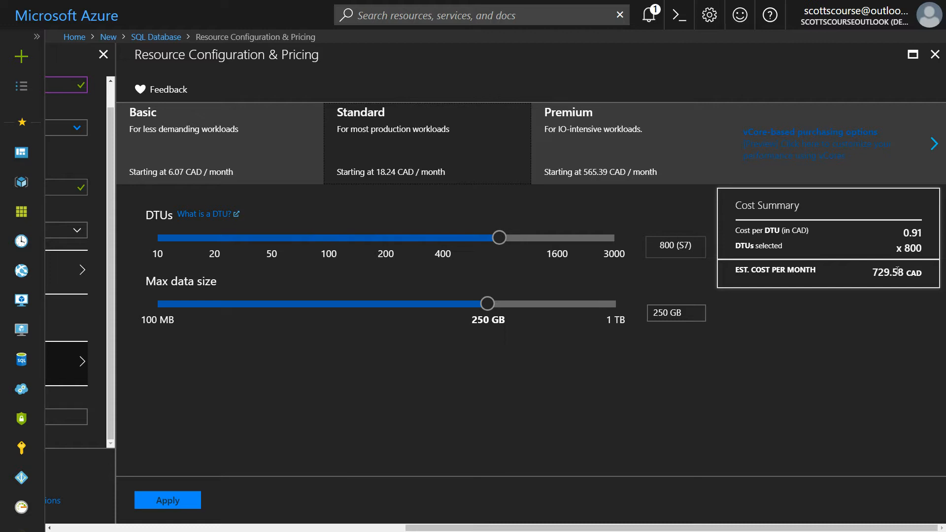
left_click_drag(499, 238, 613, 237)
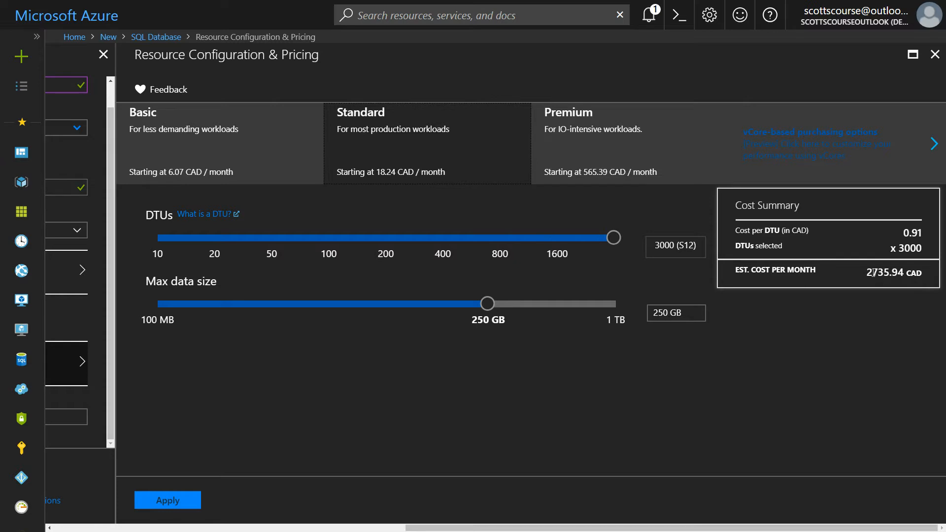
mouse_move(272, 244)
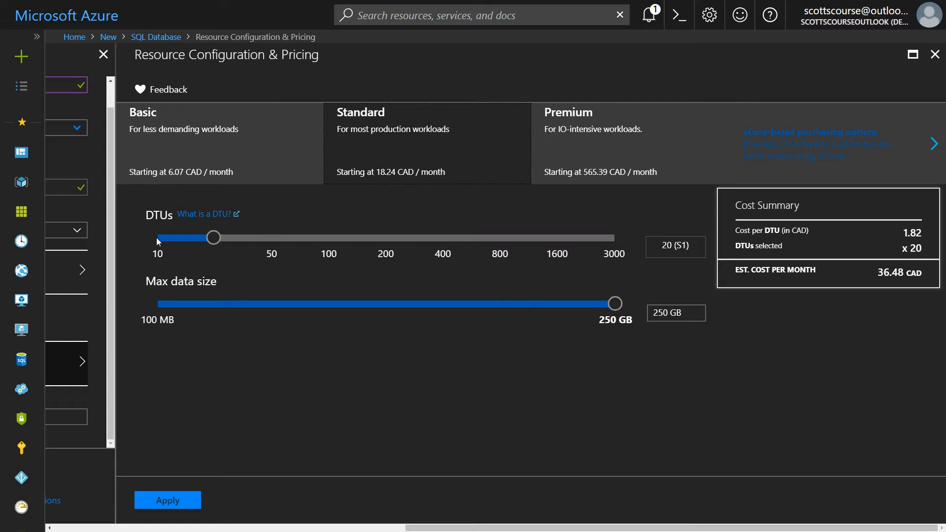
mouse_move(232, 202)
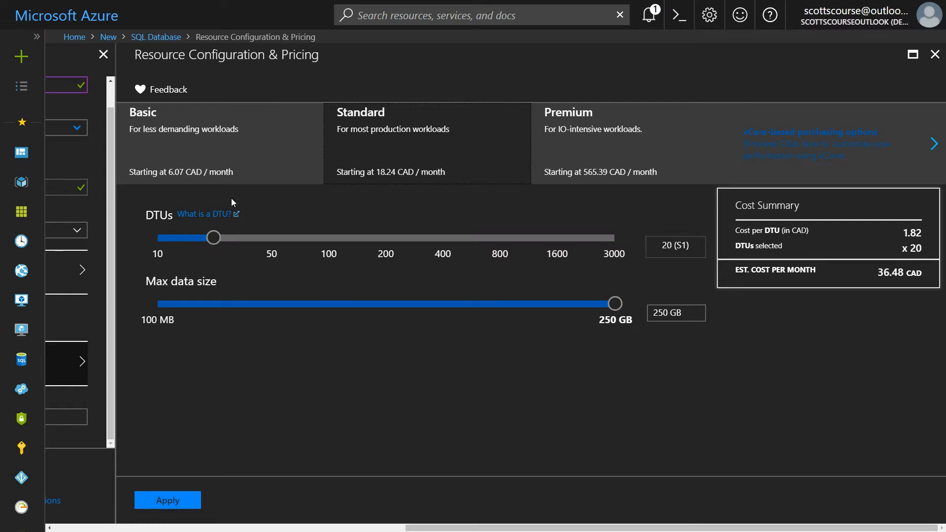
mouse_move(229, 251)
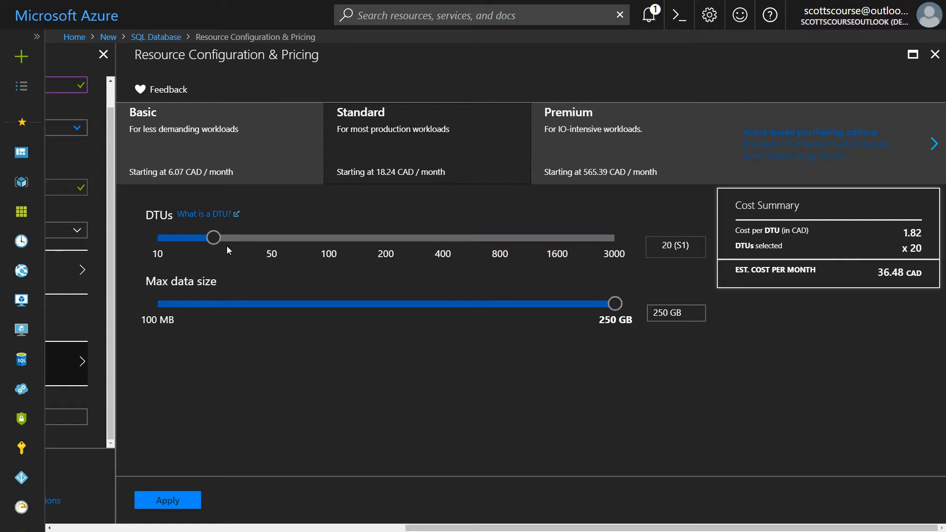
mouse_move(213, 243)
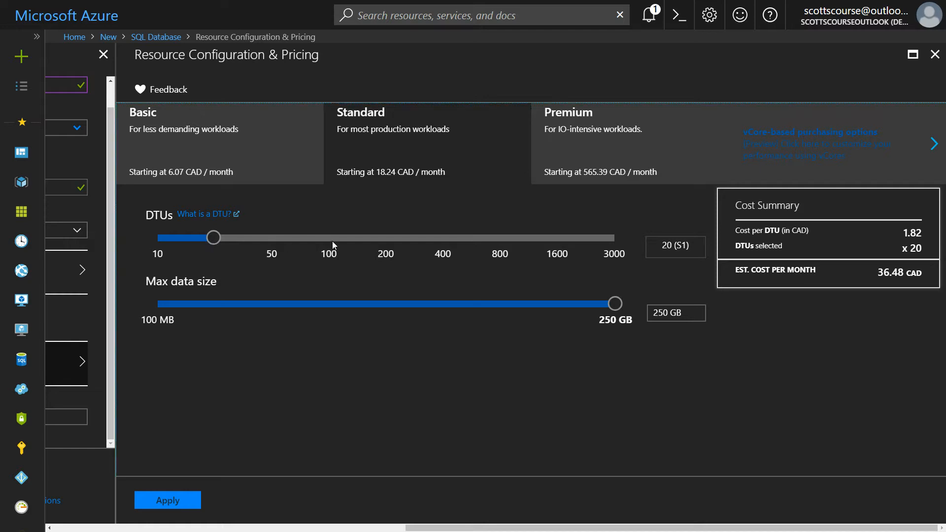
left_click_drag(213, 238, 327, 237)
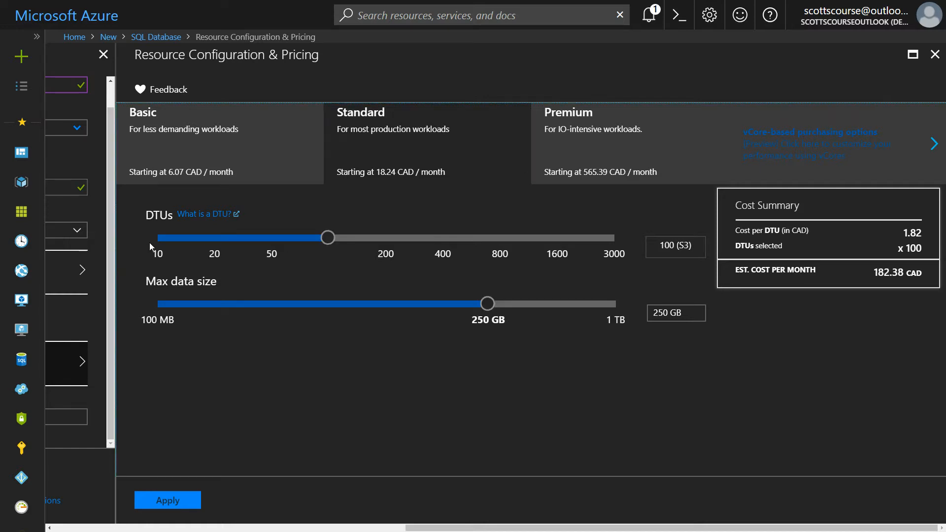
mouse_move(351, 268)
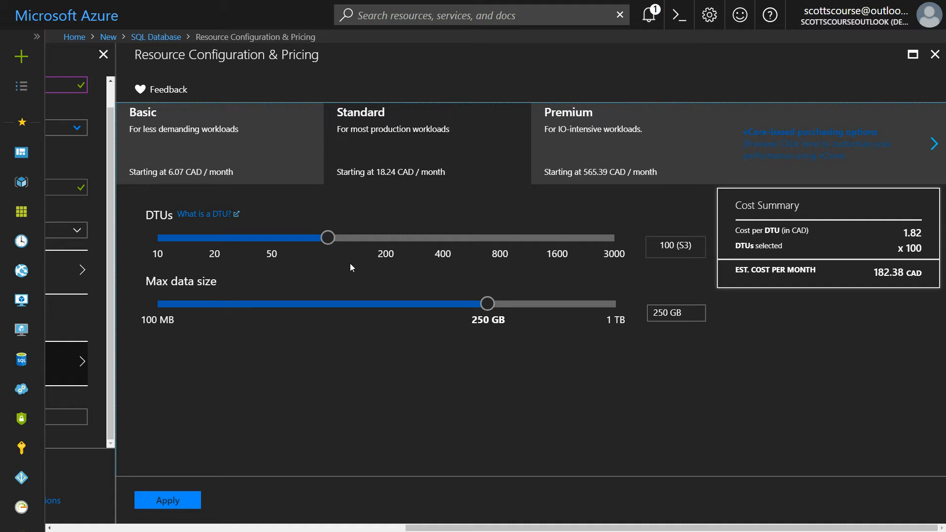
mouse_move(589, 162)
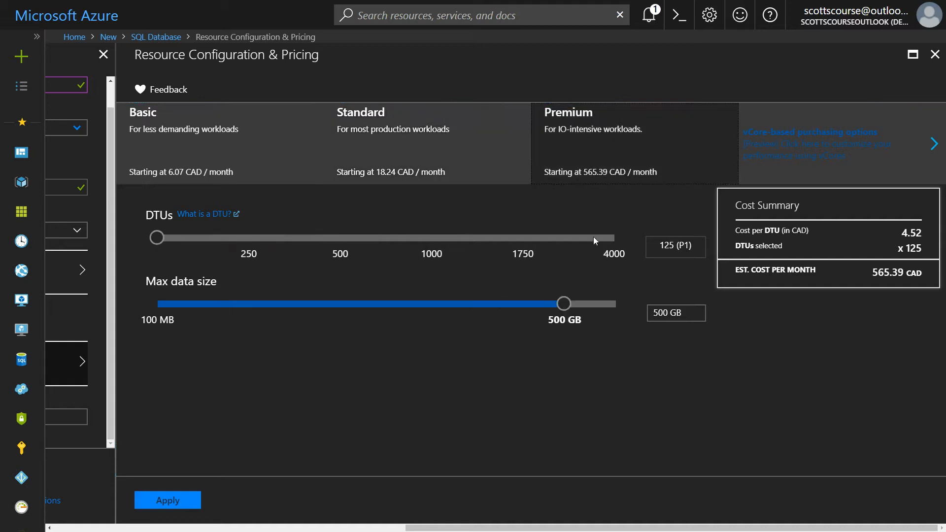
mouse_move(433, 150)
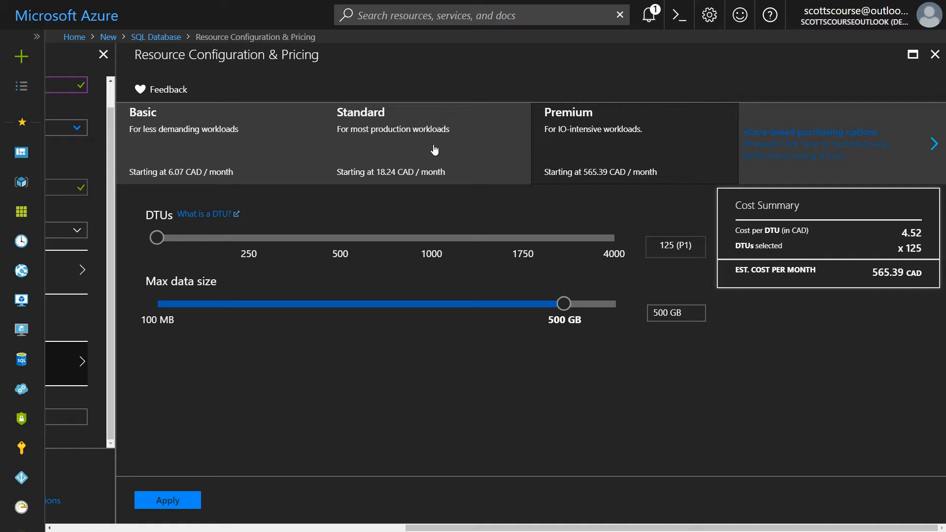
mouse_move(633, 181)
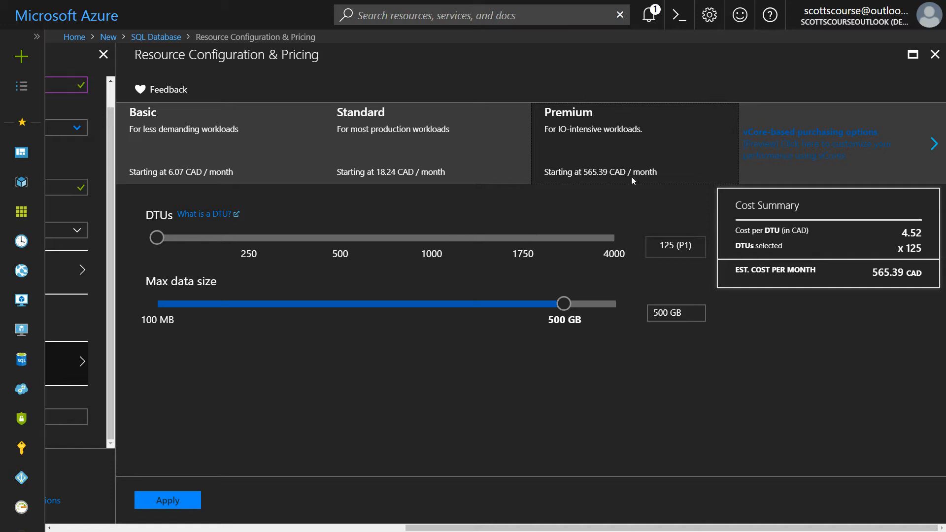
mouse_move(605, 150)
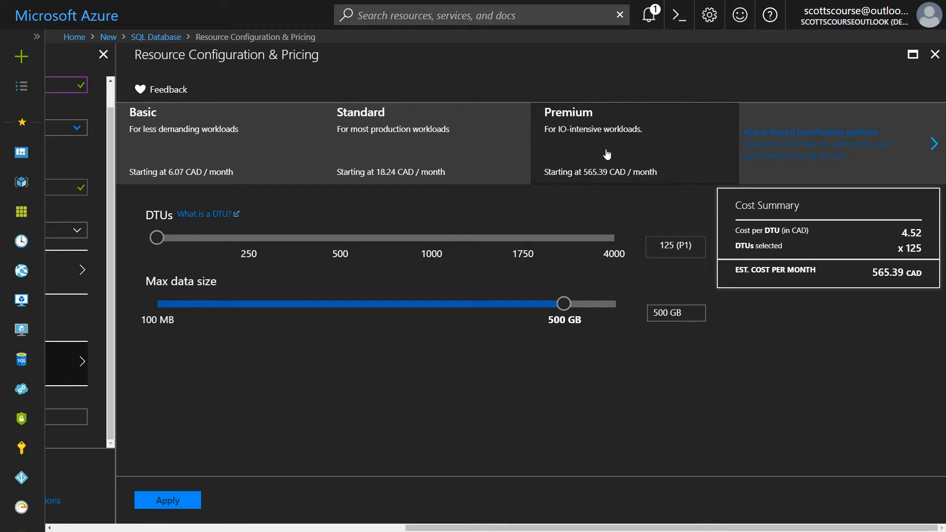
mouse_move(625, 181)
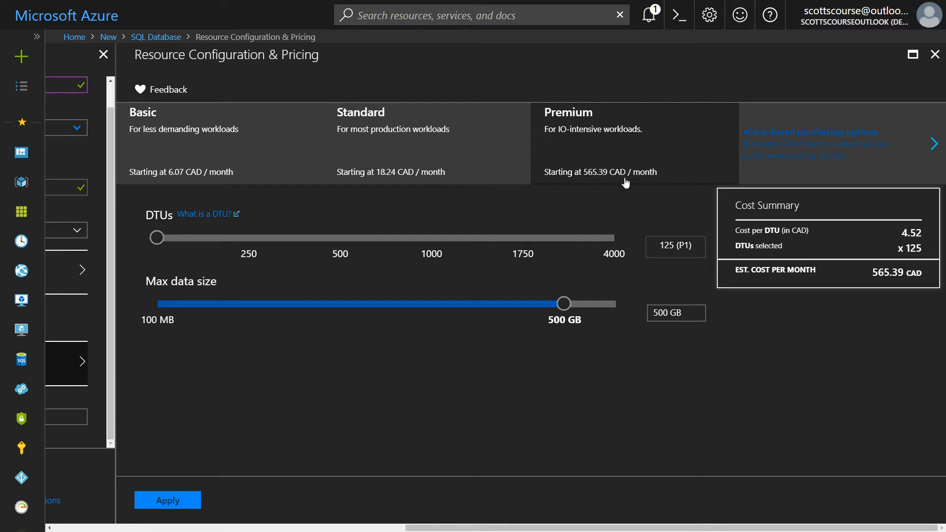
mouse_move(408, 166)
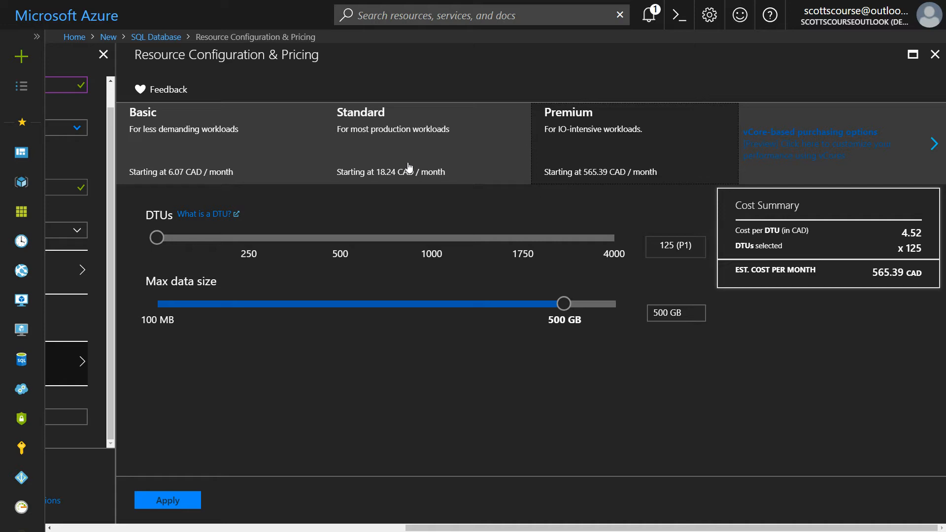
mouse_move(253, 242)
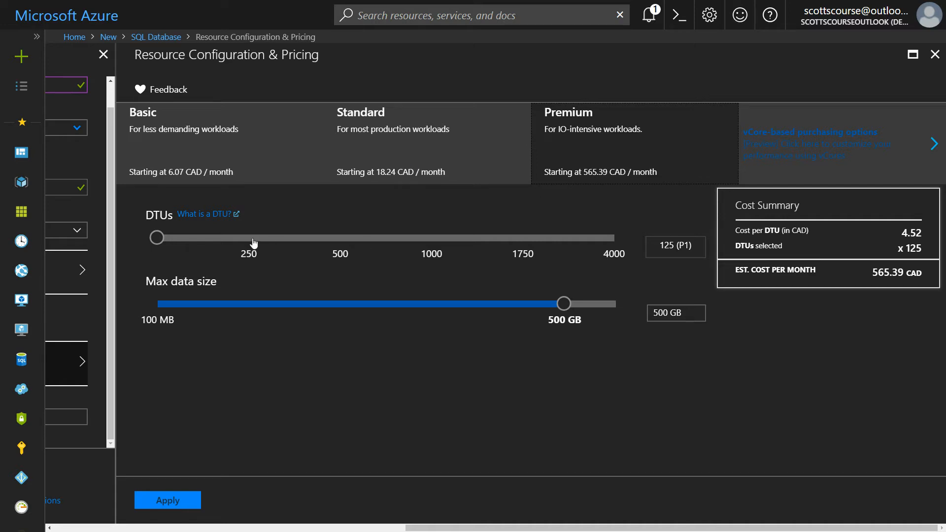
mouse_move(927, 262)
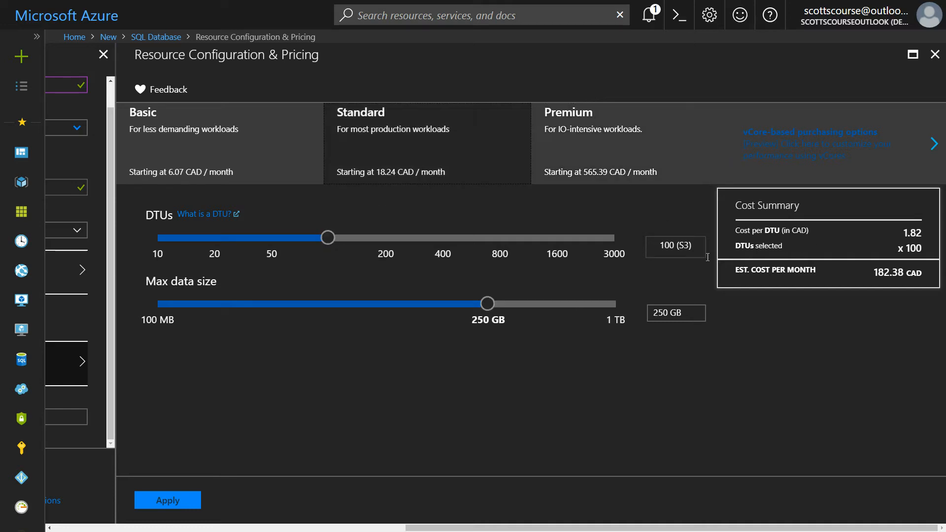
Drop the Standard tier to 50 DTUs to compare cost, then restore 100 DTUs.
left_click_drag(327, 238, 269, 237)
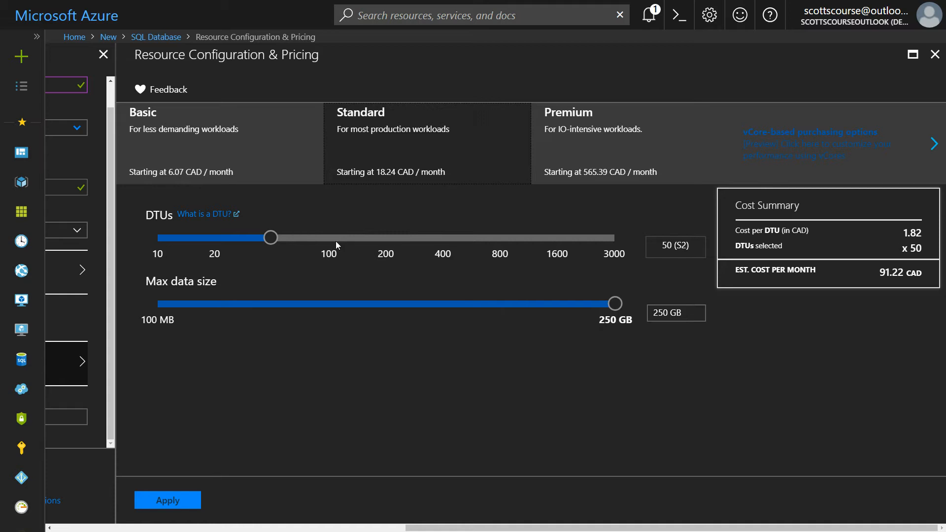
left_click_drag(269, 237, 326, 237)
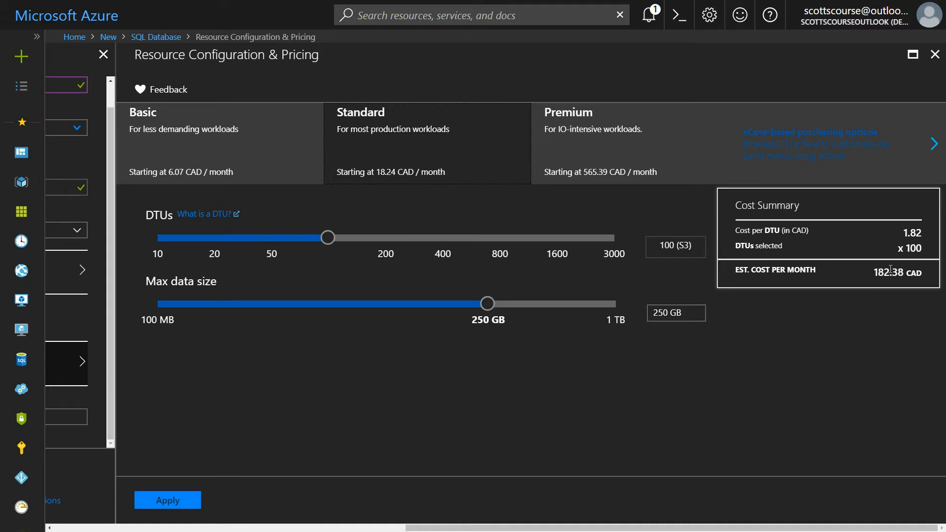
mouse_move(599, 155)
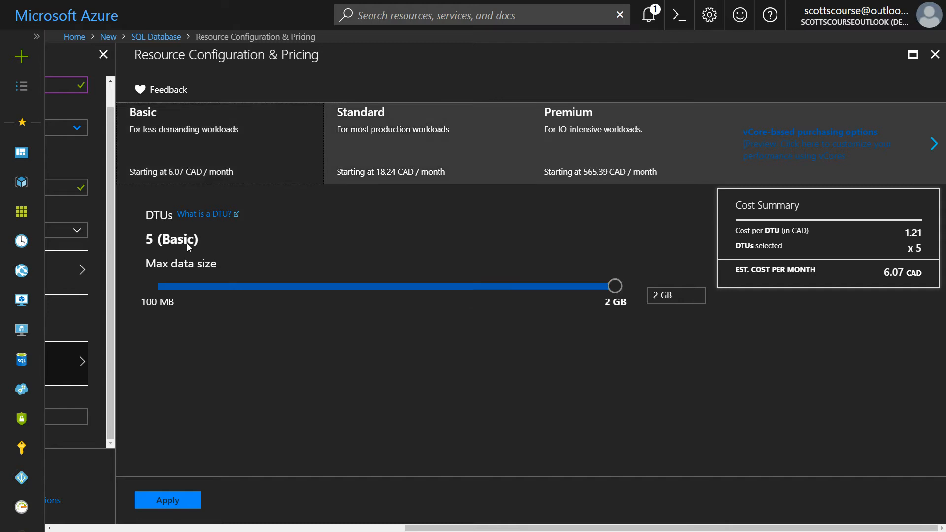
Apply the Basic 2 GB tier, pin to dashboard, and create the database.
left_click(168, 500)
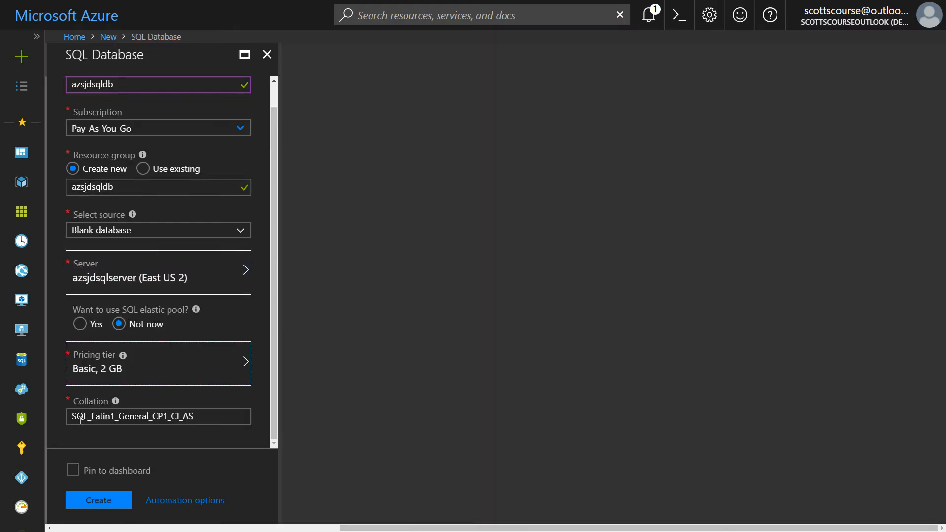
mouse_move(138, 392)
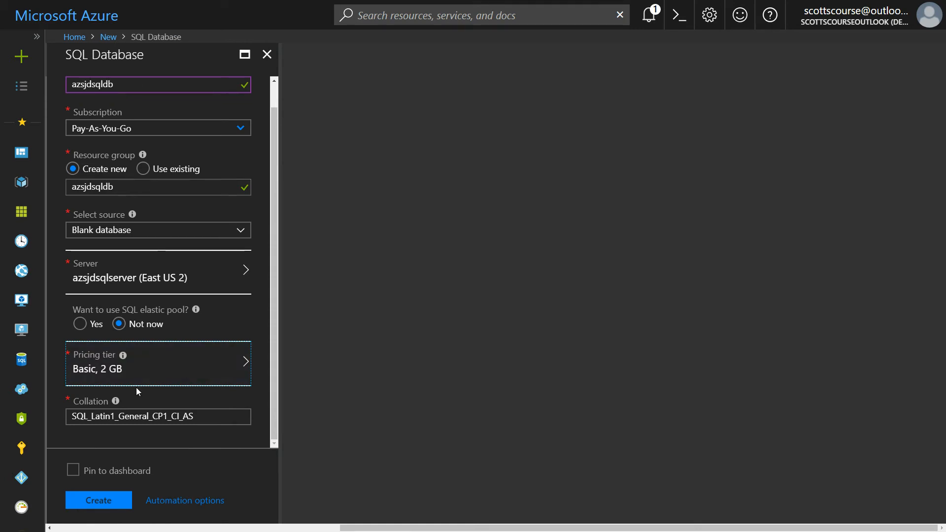
left_click(71, 470)
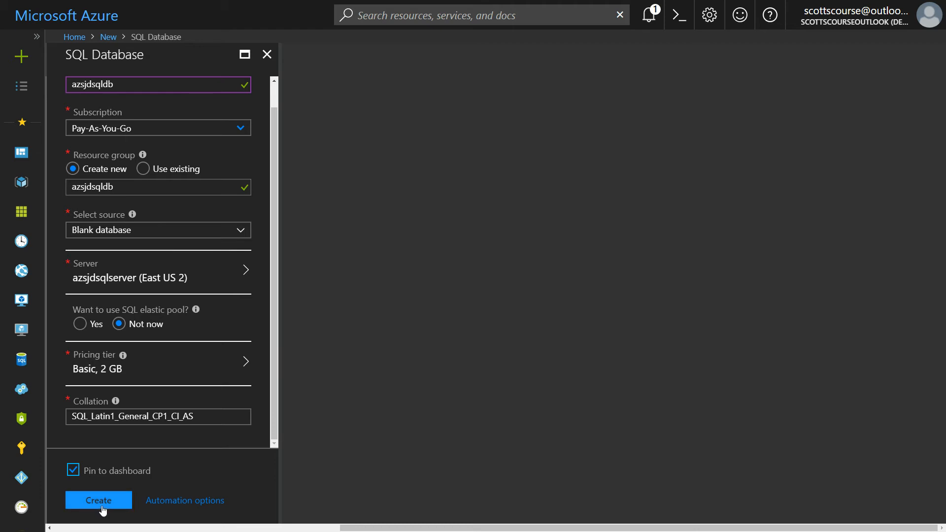
left_click(99, 501)
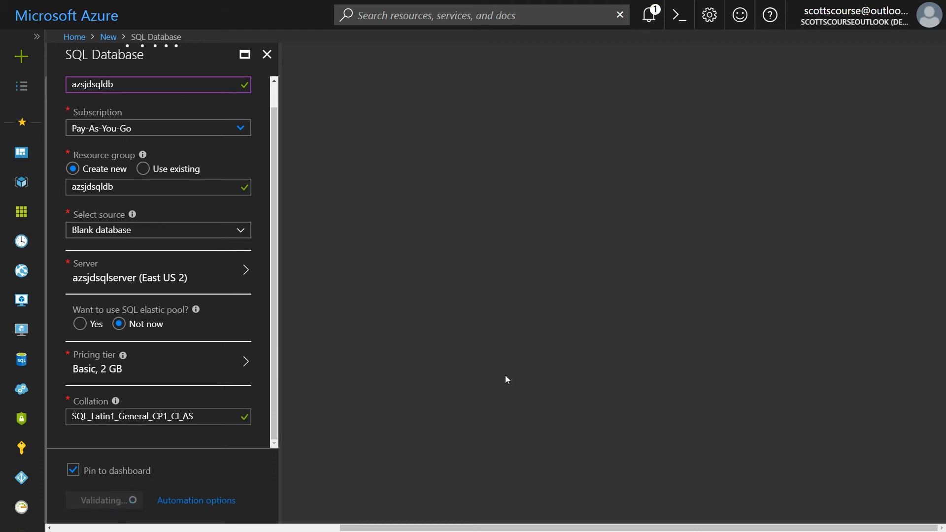
mouse_move(522, 326)
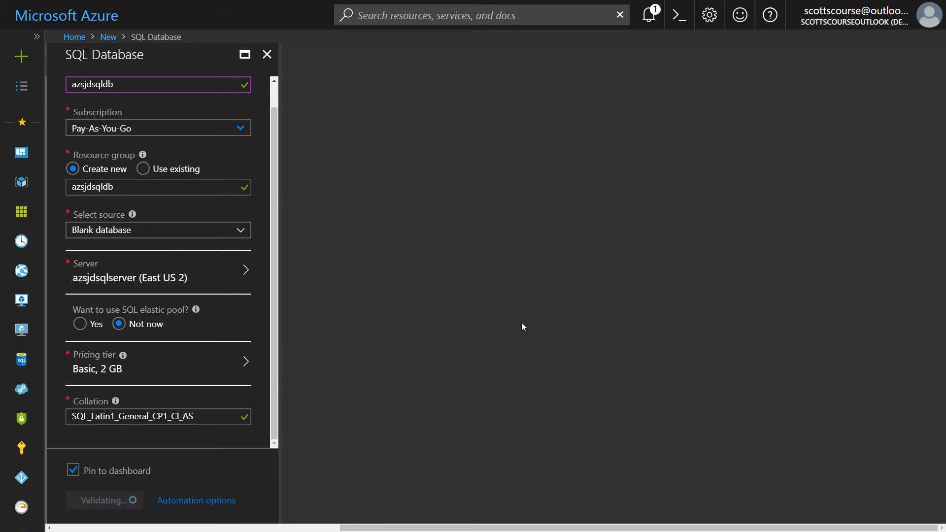
left_click(104, 501)
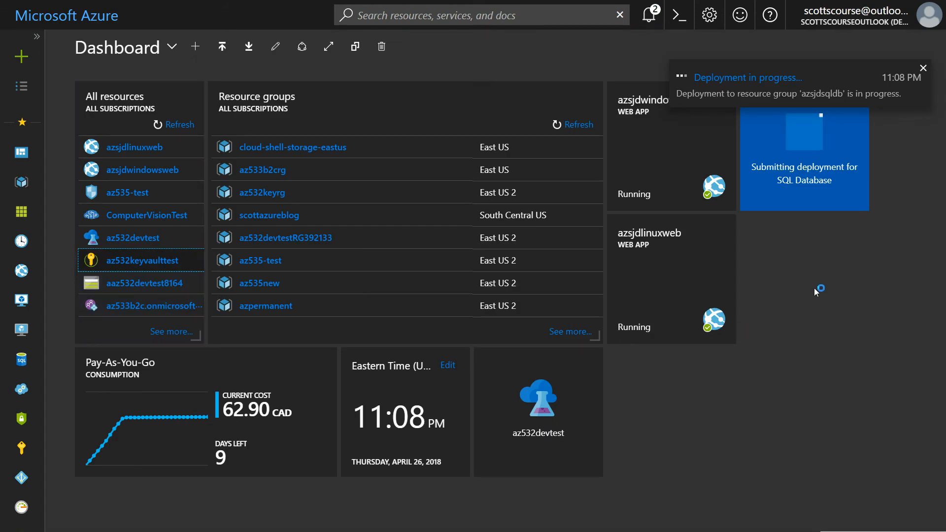
Check the deployment-in-progress notification on the dashboard.
left_click(922, 67)
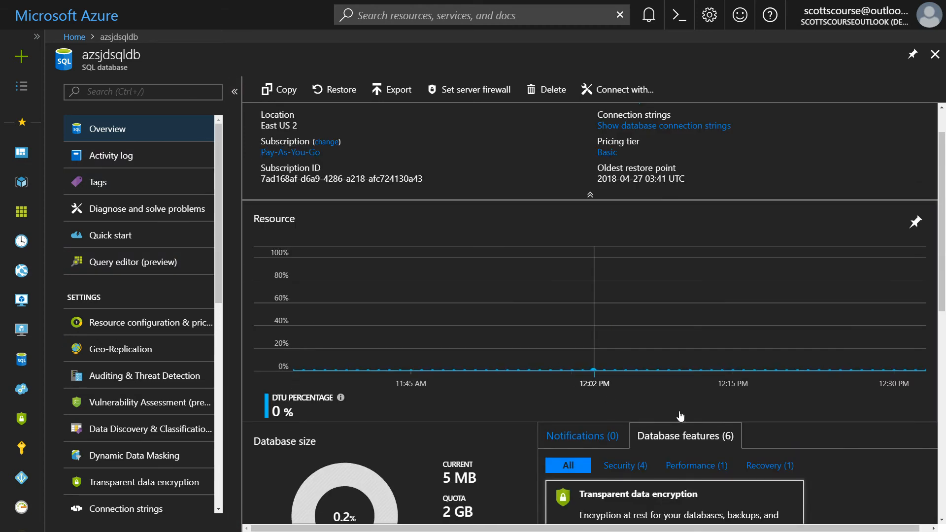
Check azsjdsqldb is Online on Basic, then go to server azsjdsqlserver.
scroll("down", 3)
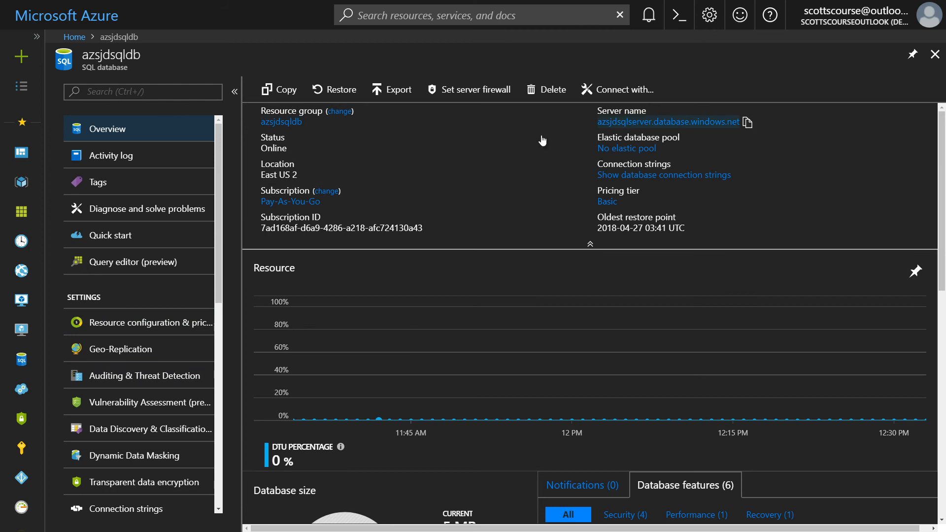
mouse_move(640, 131)
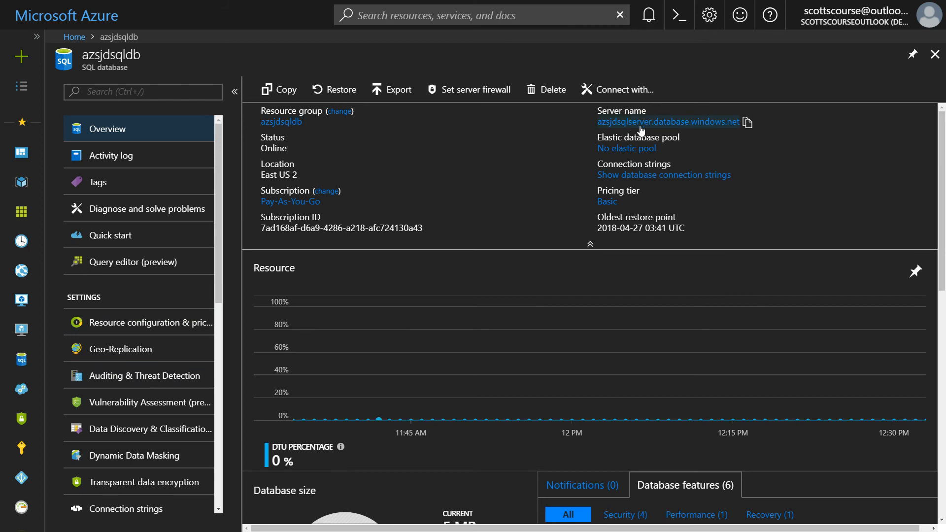
left_click(668, 122)
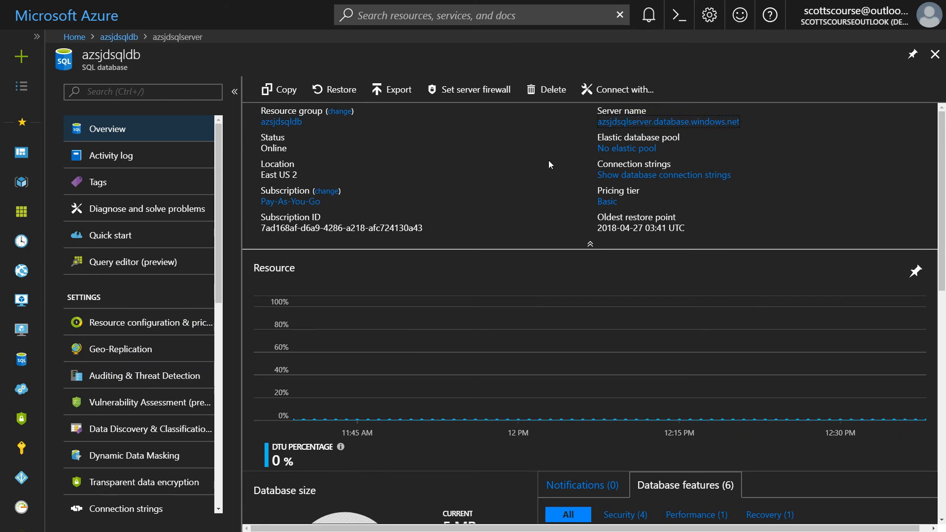
View the azsjdsqlserver overview listing azsjdsqldb as Online on Basic.
left_click(183, 38)
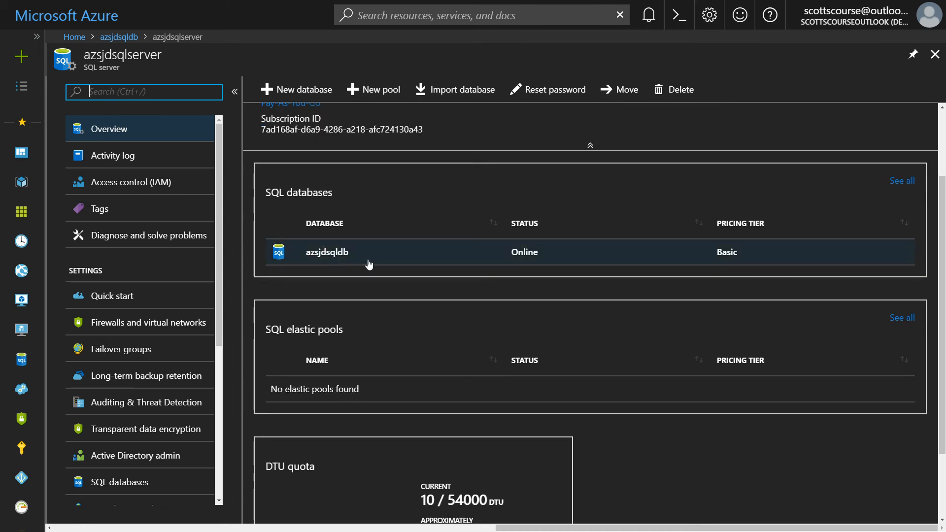
mouse_move(337, 278)
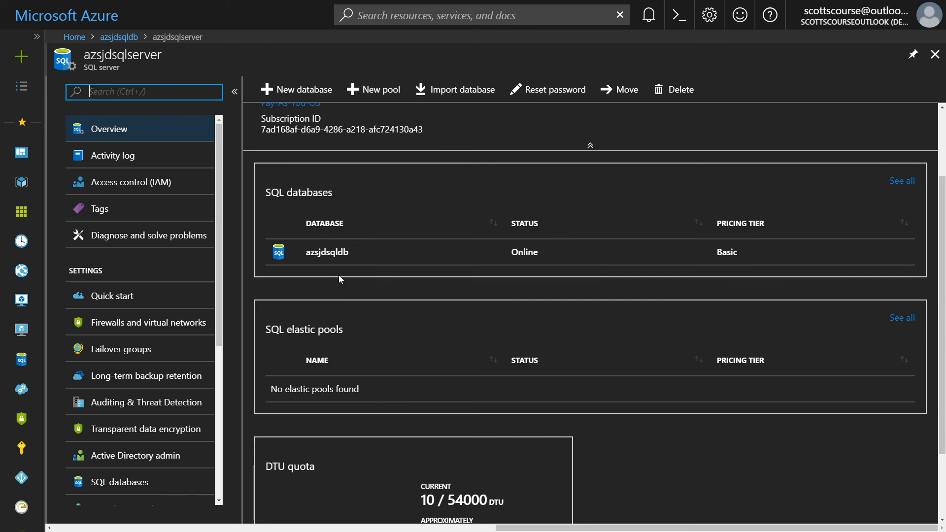
mouse_move(323, 242)
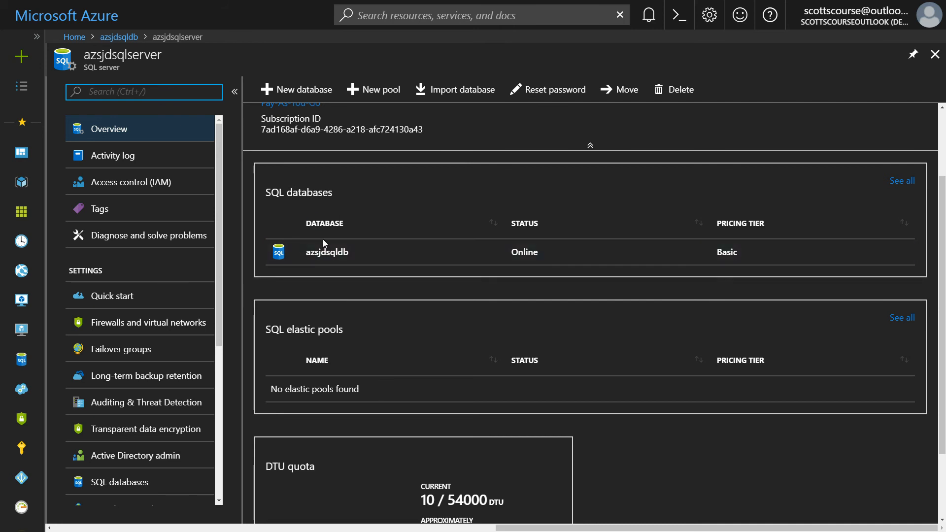
mouse_move(308, 277)
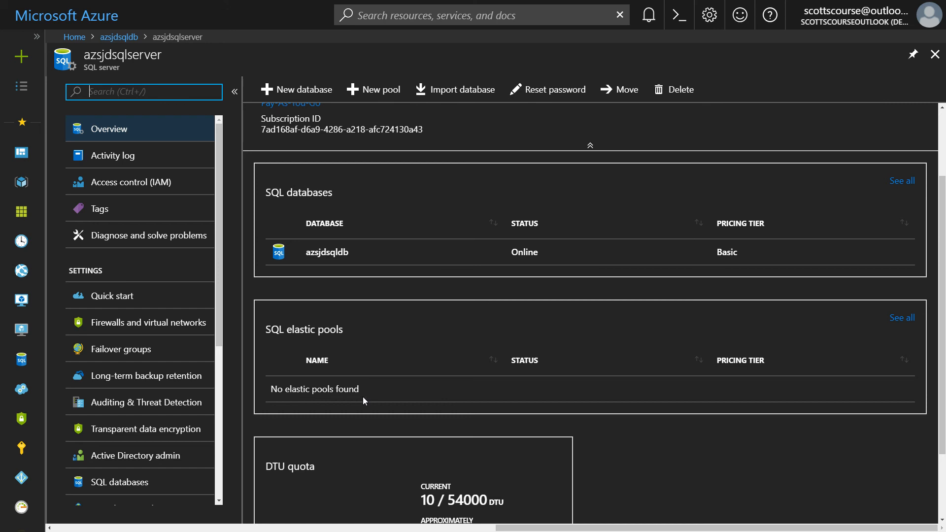
mouse_move(317, 408)
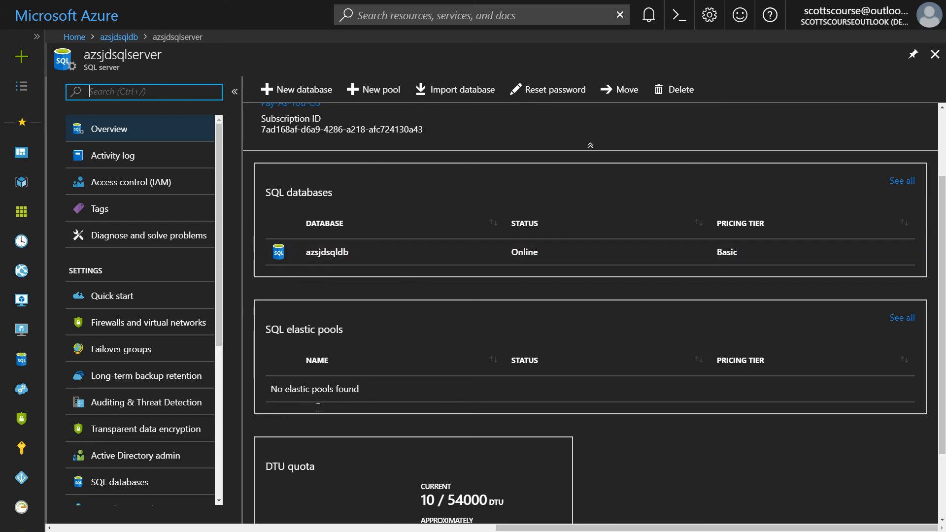
mouse_move(378, 91)
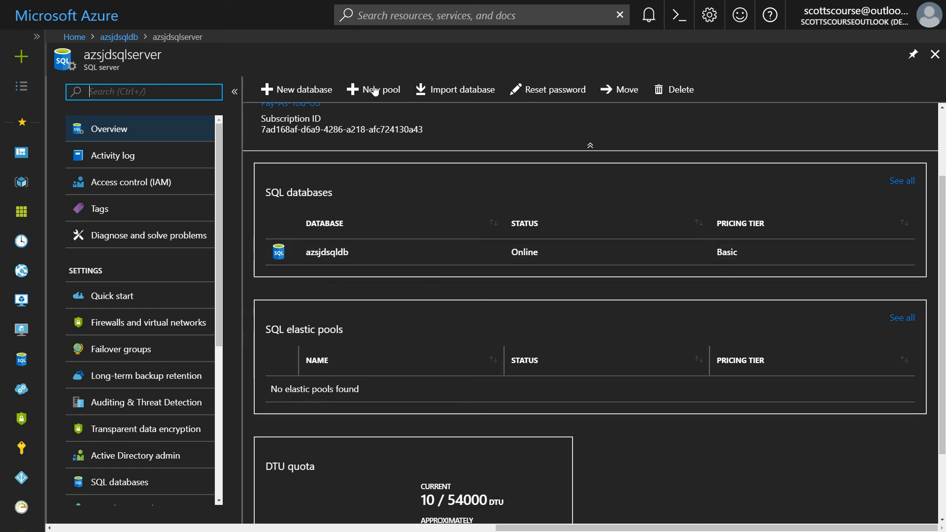
mouse_move(335, 288)
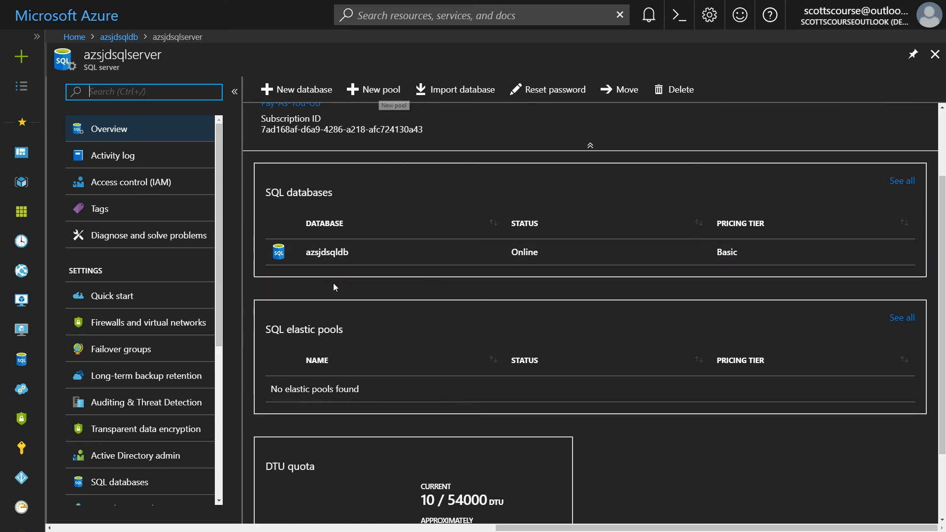
mouse_move(380, 370)
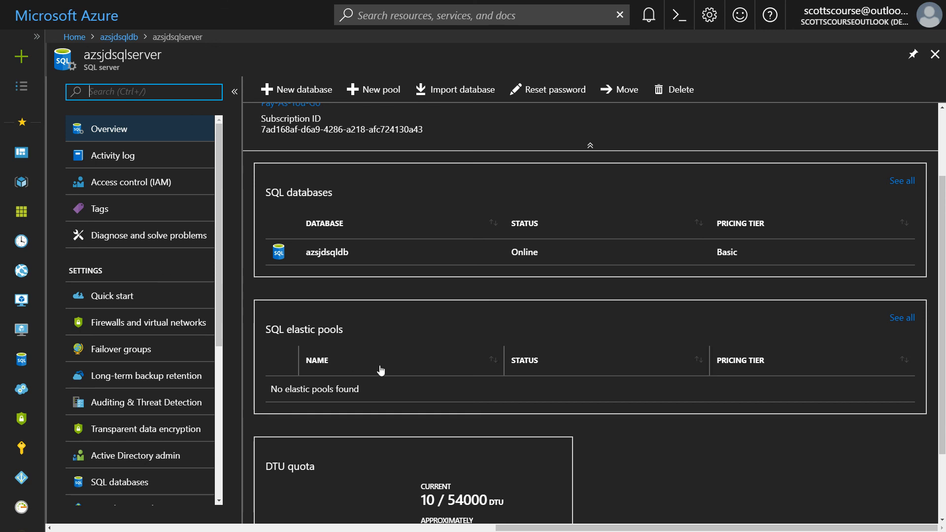
mouse_move(355, 390)
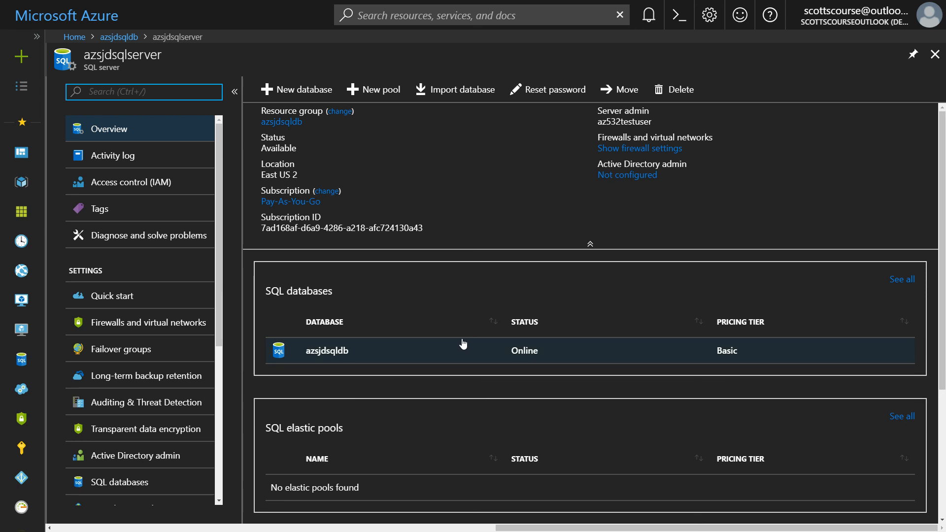
mouse_move(447, 259)
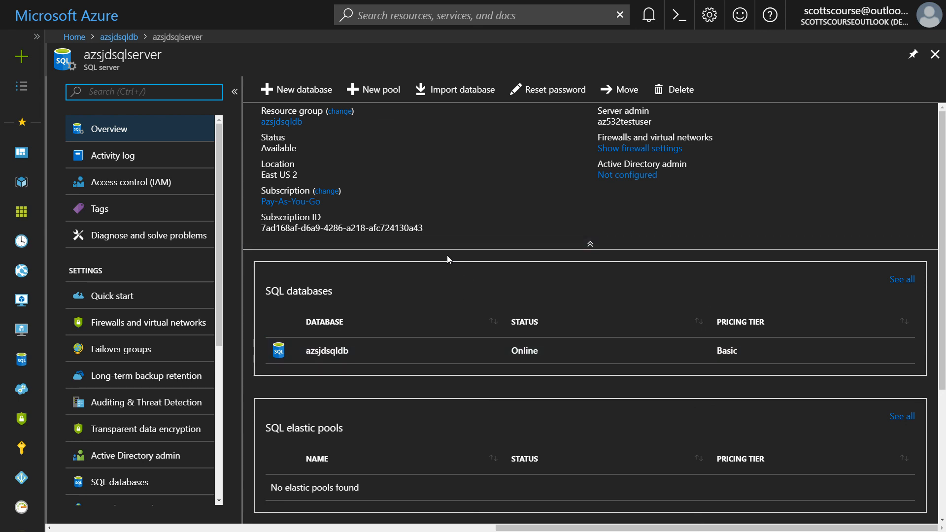